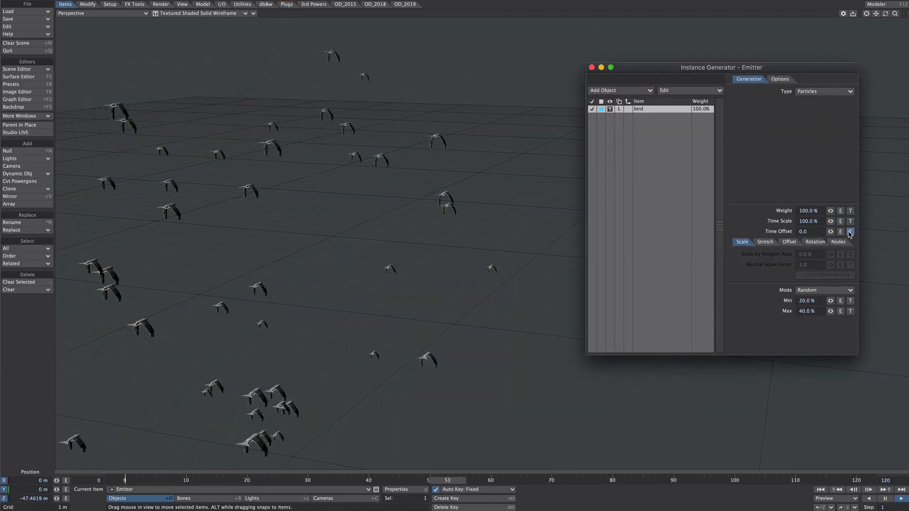
# Select tube (2) through tube (6) in the Scene Editor to view each successive tube frame
pyautogui.click(851, 231)
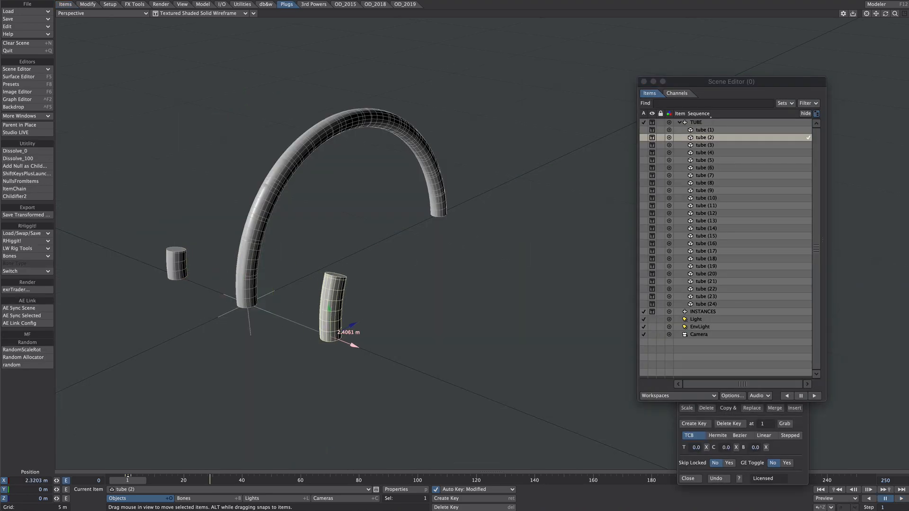
pyautogui.click(704, 144)
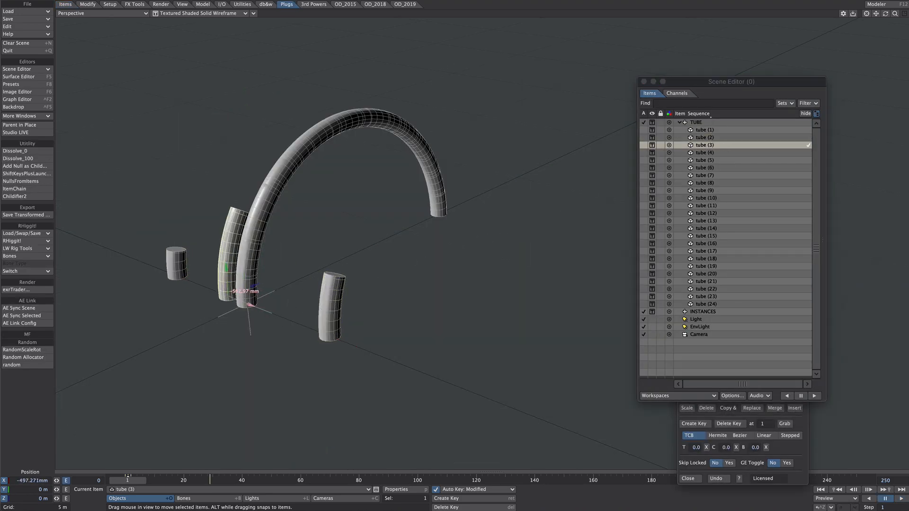
pyautogui.click(705, 151)
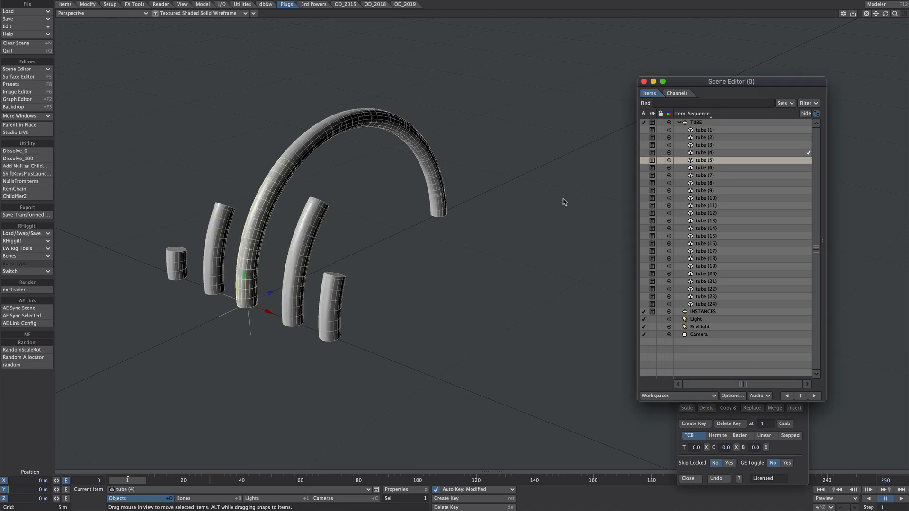
pyautogui.click(704, 160)
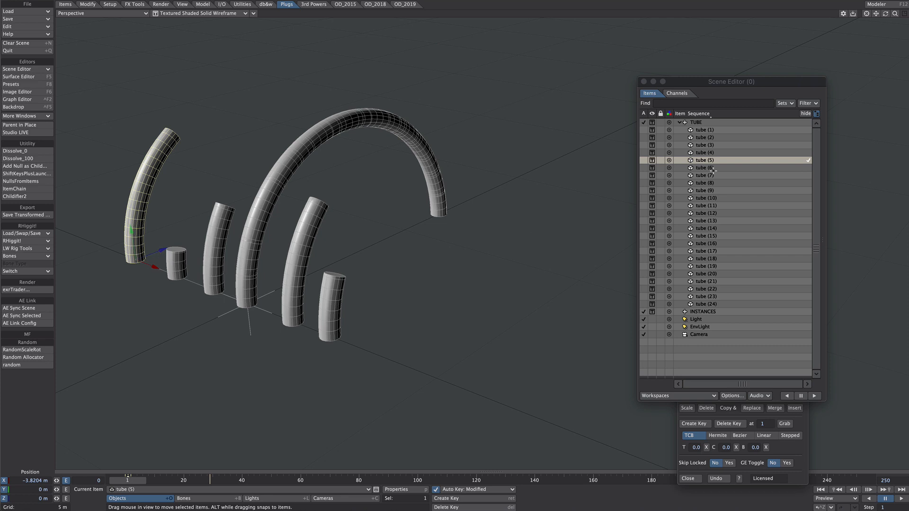
pyautogui.click(704, 167)
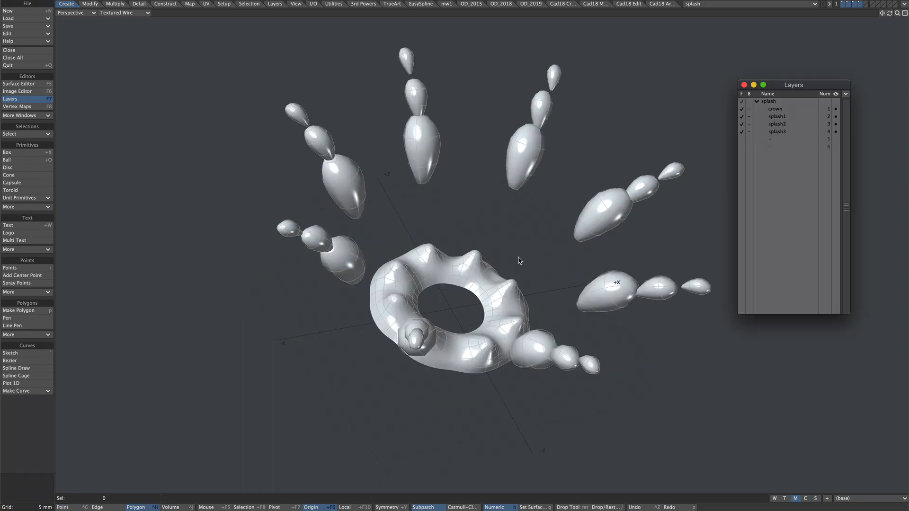
pyautogui.moveTo(779, 108)
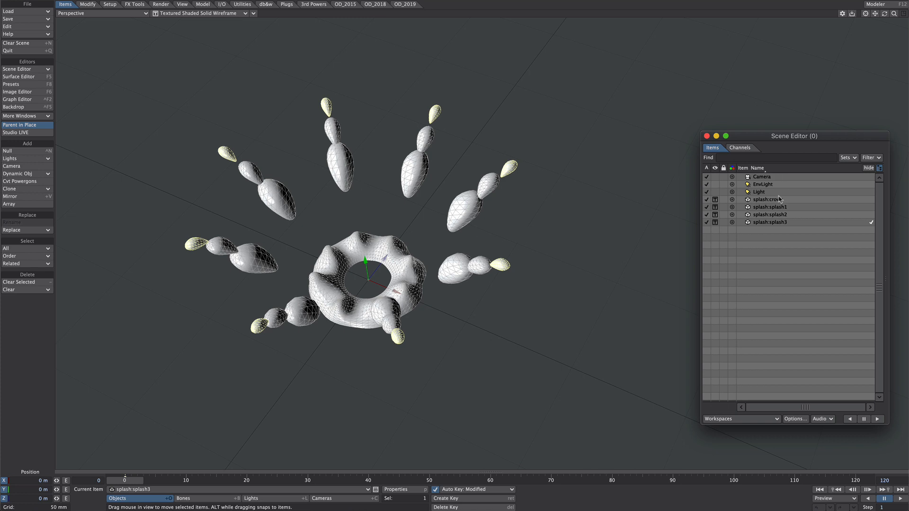
# Add a Morph Mixer deformation to the cloned splash crown in Object Properties
pyautogui.click(768, 200)
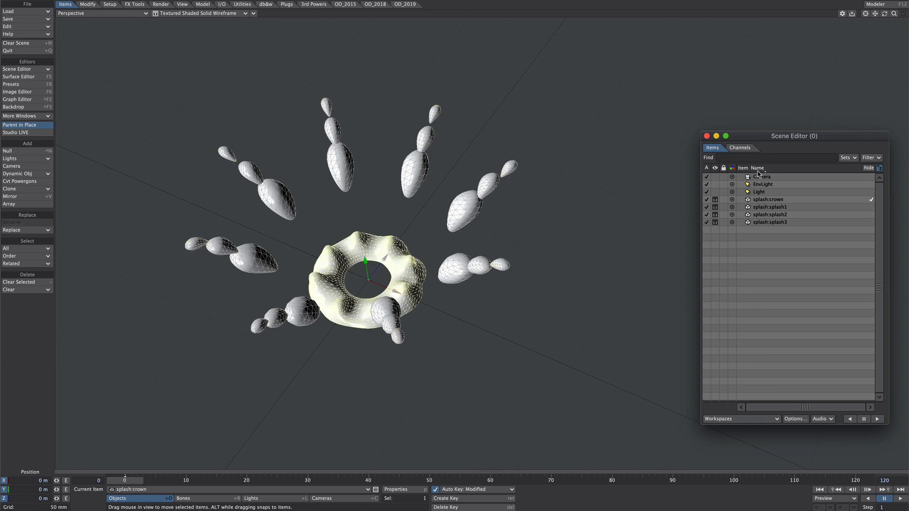
pyautogui.click(758, 169)
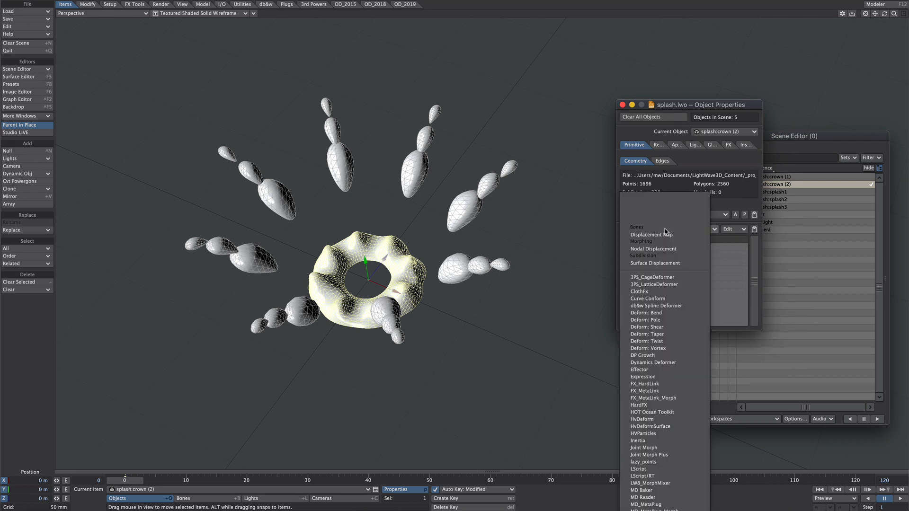
pyautogui.write('mor')
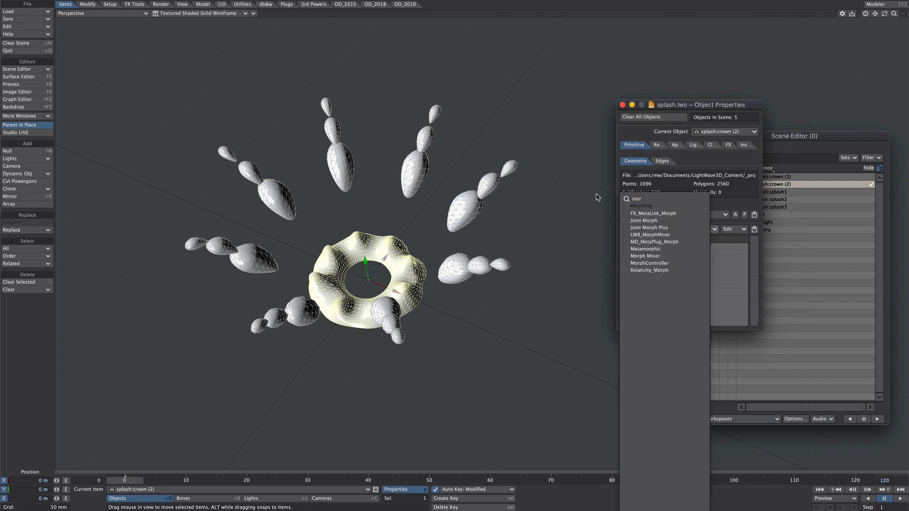
pyautogui.click(644, 255)
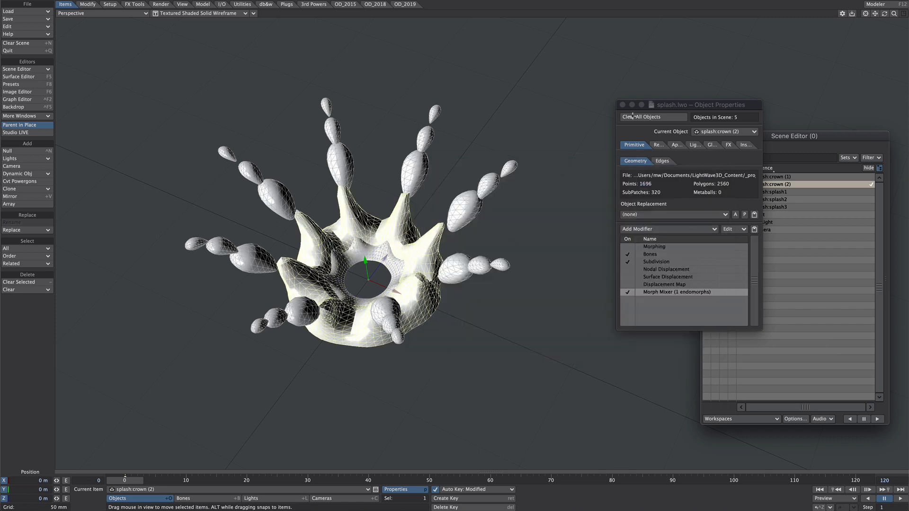
pyautogui.click(623, 105)
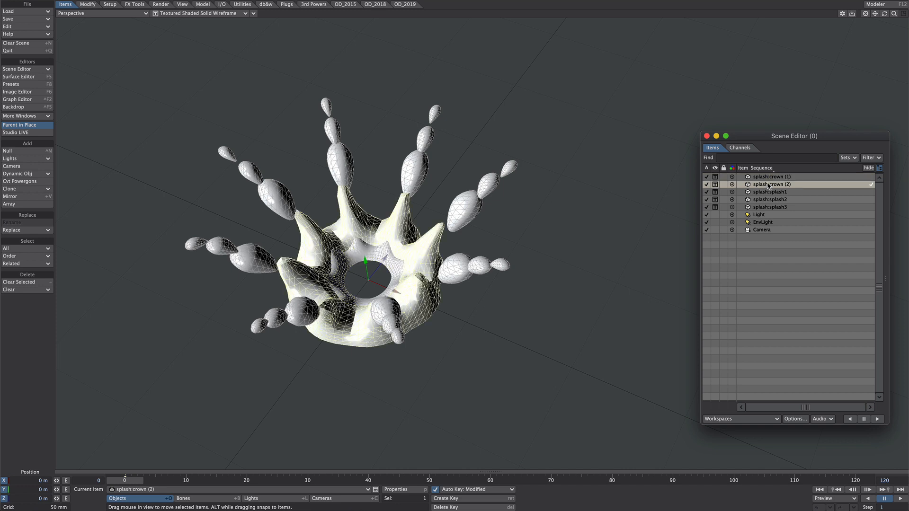
# Select all five splash objects together in the Scene Editor
pyautogui.click(770, 199)
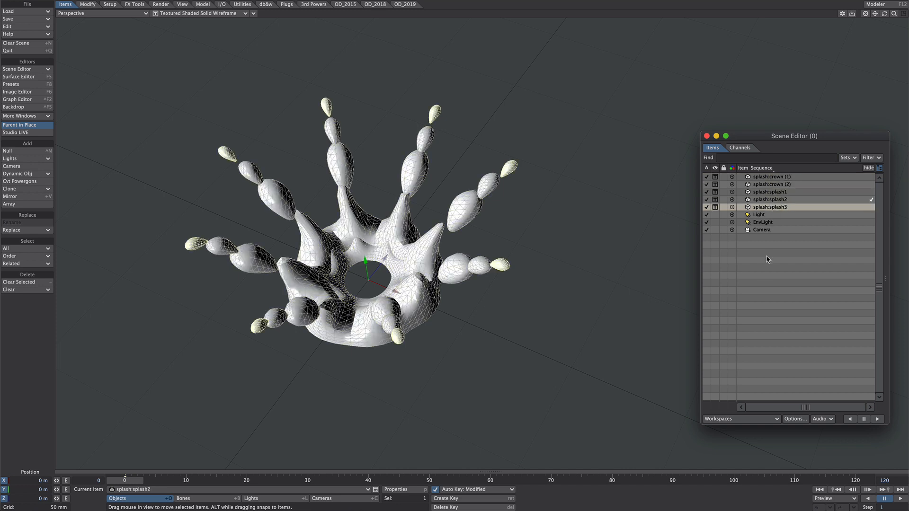
pyautogui.click(770, 207)
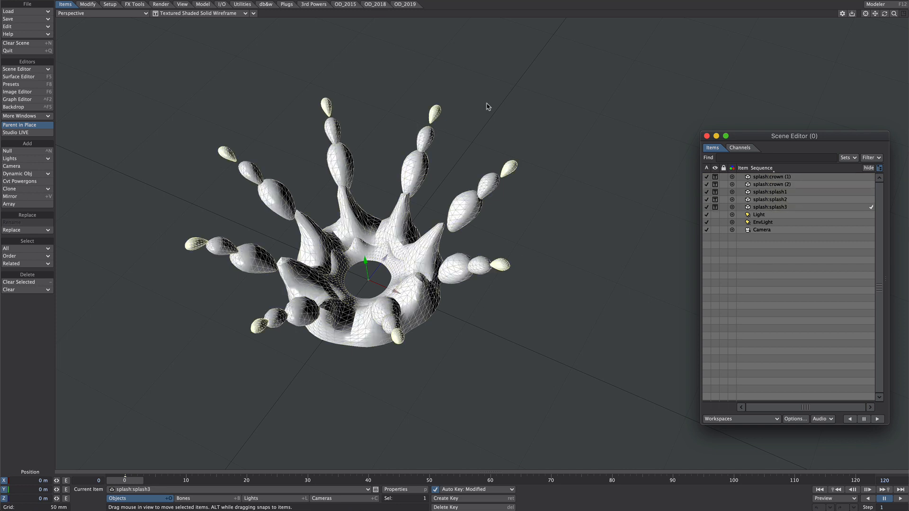
pyautogui.click(771, 176)
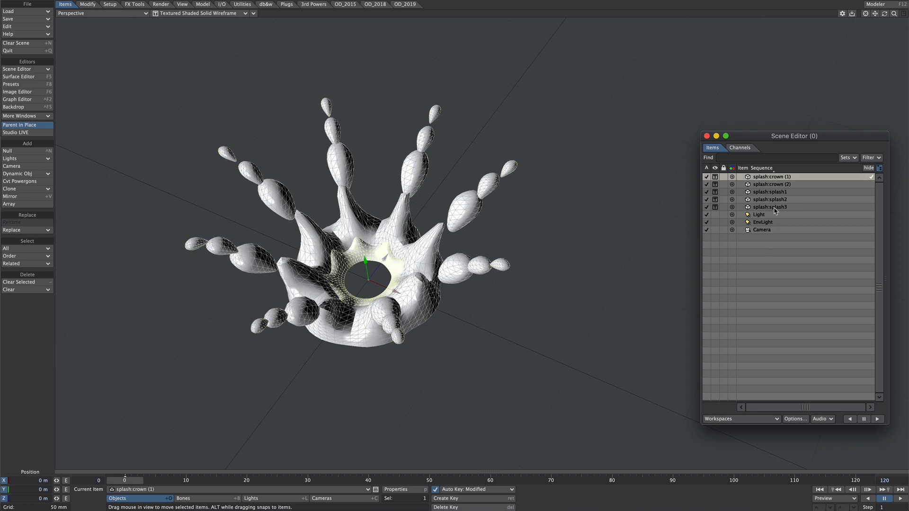
pyautogui.click(769, 207)
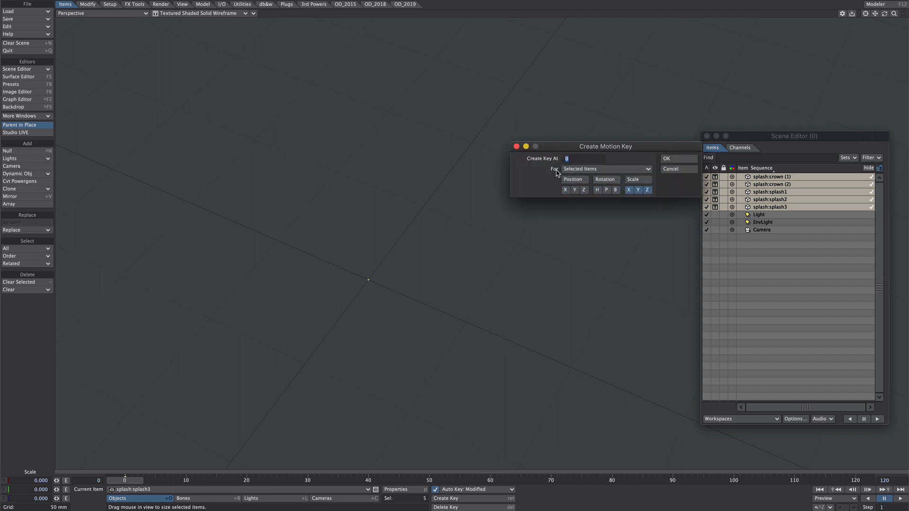
# Create zero-scale motion keys at frames 0 and 20 for the selected splash objects
pyautogui.click(666, 158)
pyautogui.write('20')
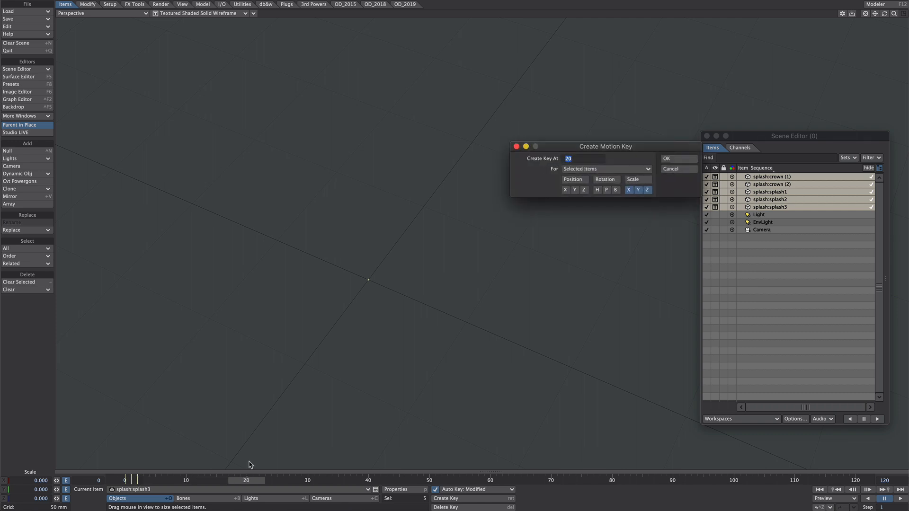
pyautogui.click(677, 158)
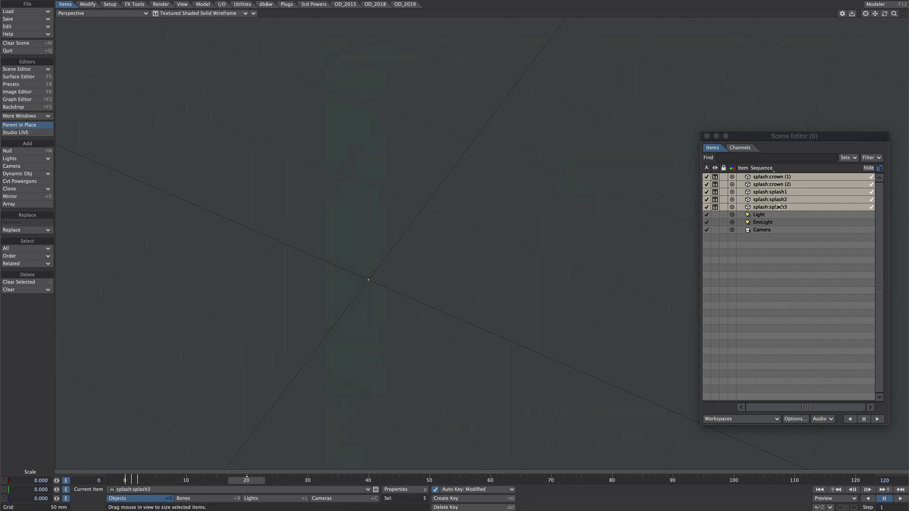
pyautogui.moveTo(479, 228)
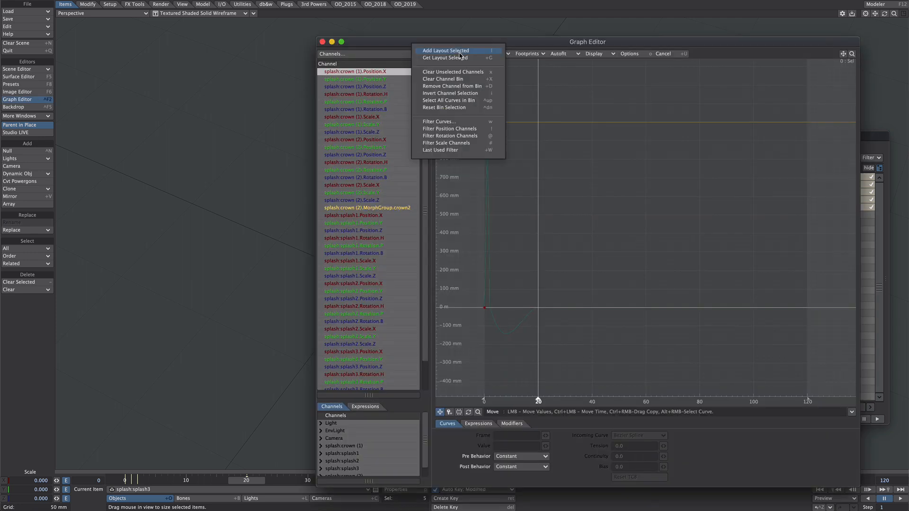
pyautogui.moveTo(470, 144)
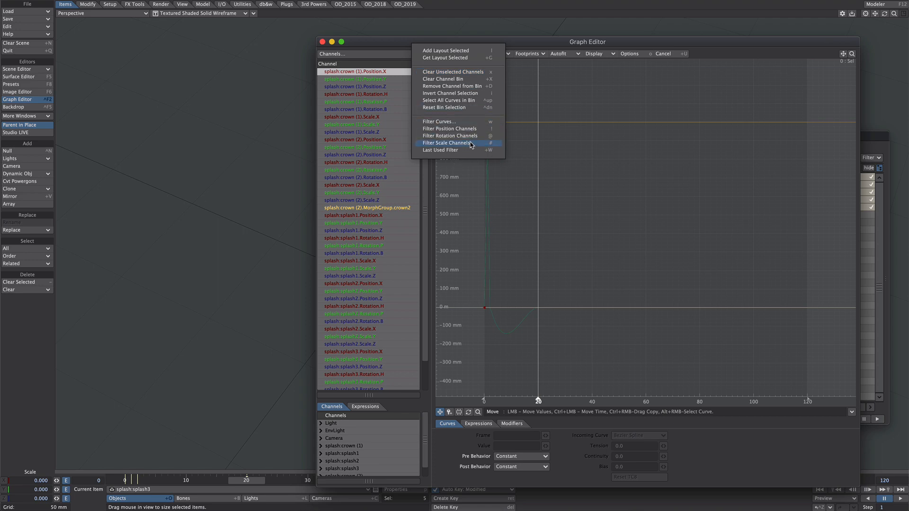
# In the Graph Editor set all scale curves to Stepped incoming curves with Repeat post behavior
pyautogui.click(449, 143)
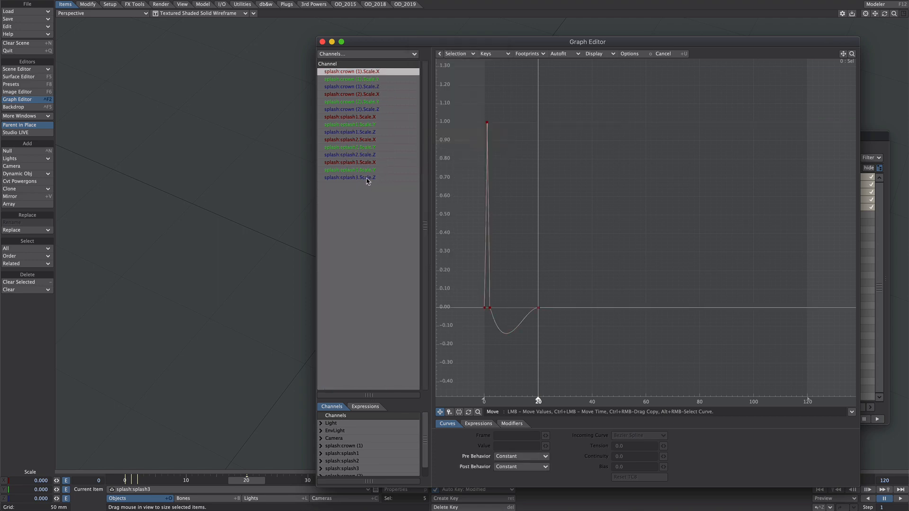
pyautogui.click(349, 177)
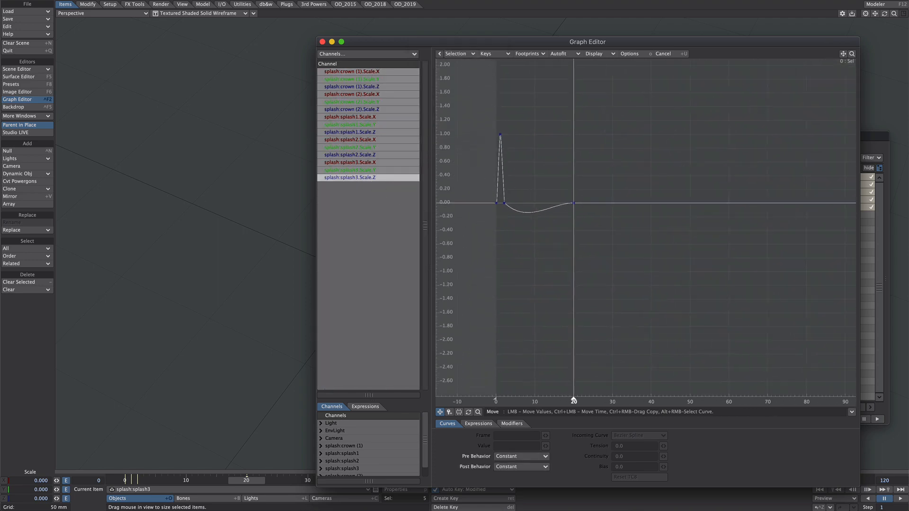
pyautogui.click(638, 435)
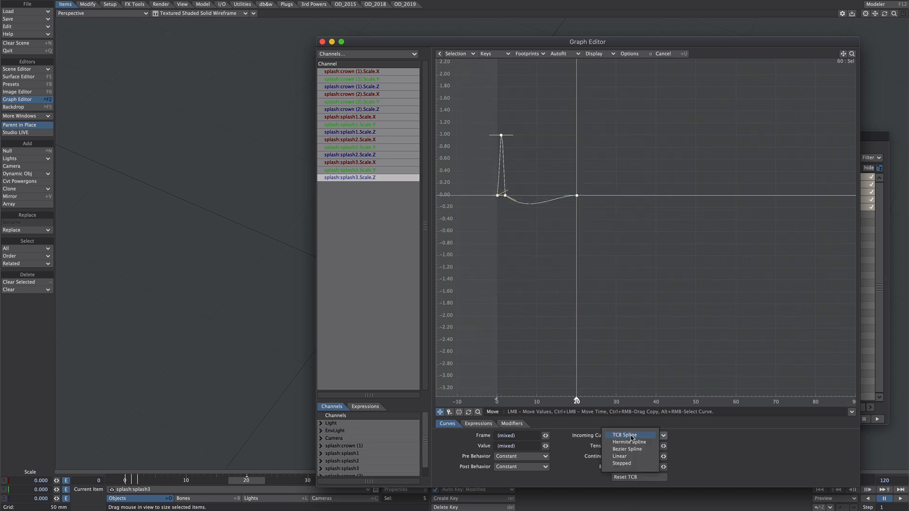
pyautogui.click(621, 463)
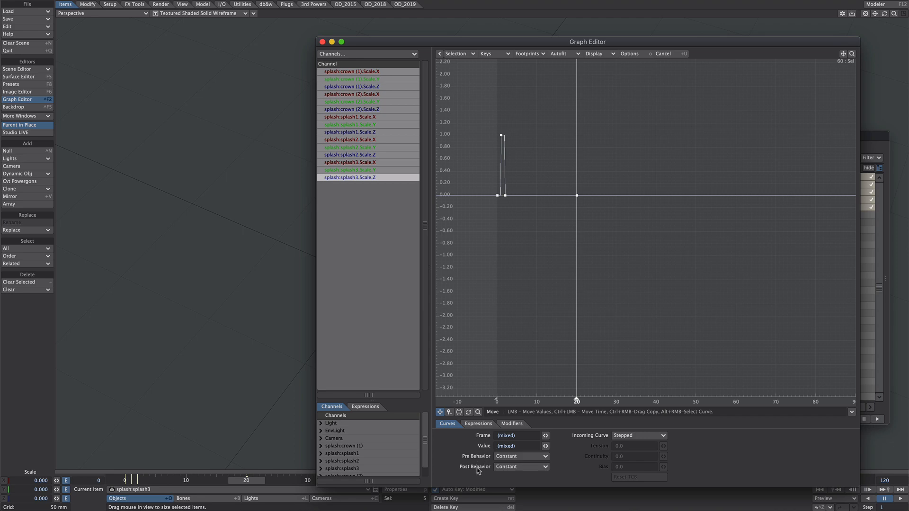
pyautogui.click(520, 467)
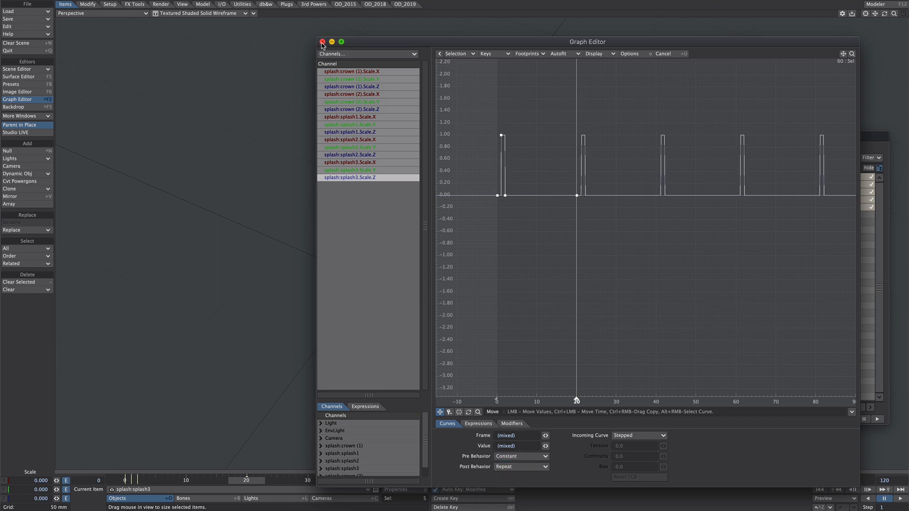
pyautogui.click(322, 41)
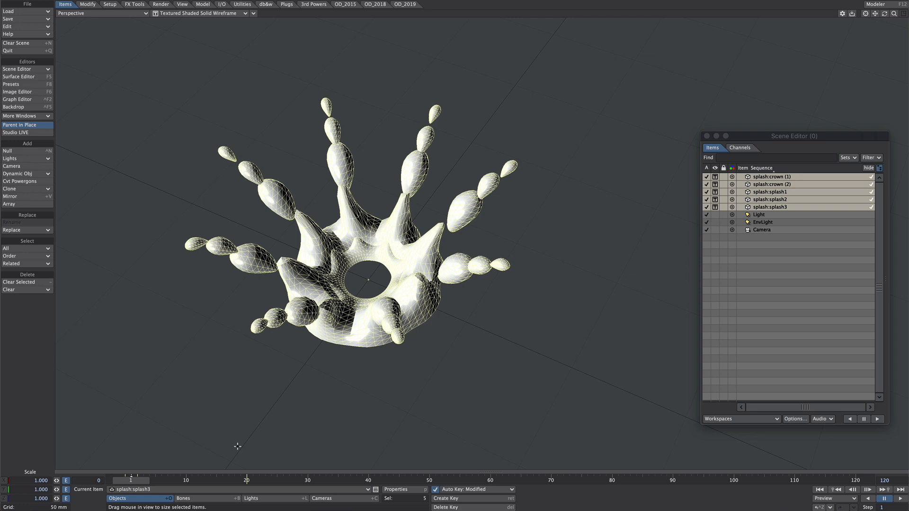
pyautogui.moveTo(268, 484)
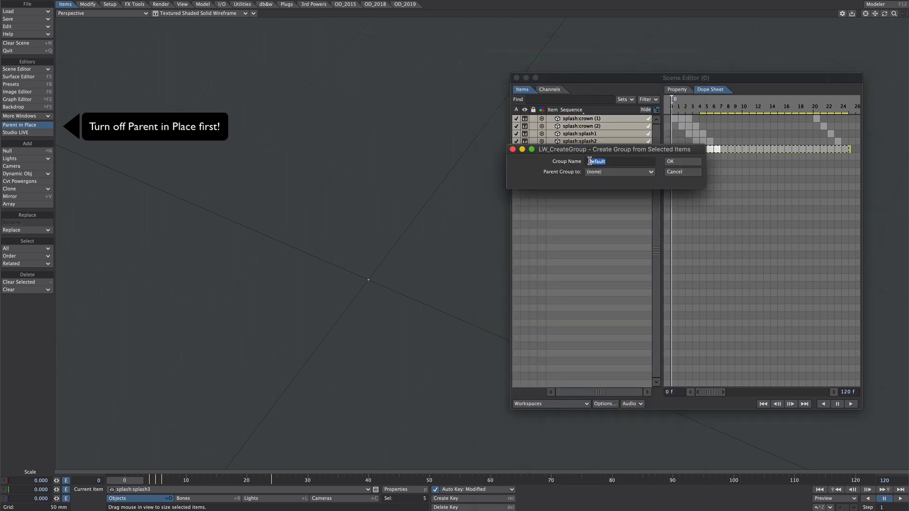
# Offset the splash frame objects' scale keys one frame apart in the Dope Sheet
pyautogui.click(682, 171)
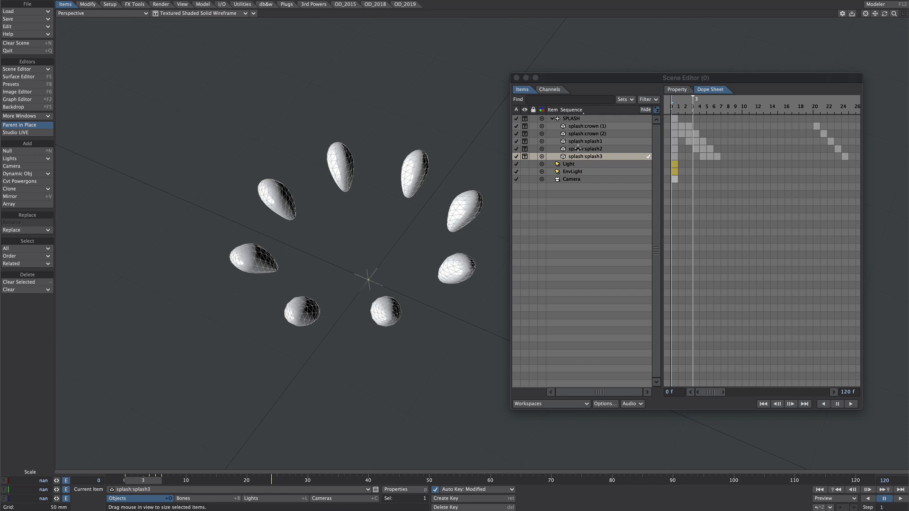
pyautogui.click(587, 134)
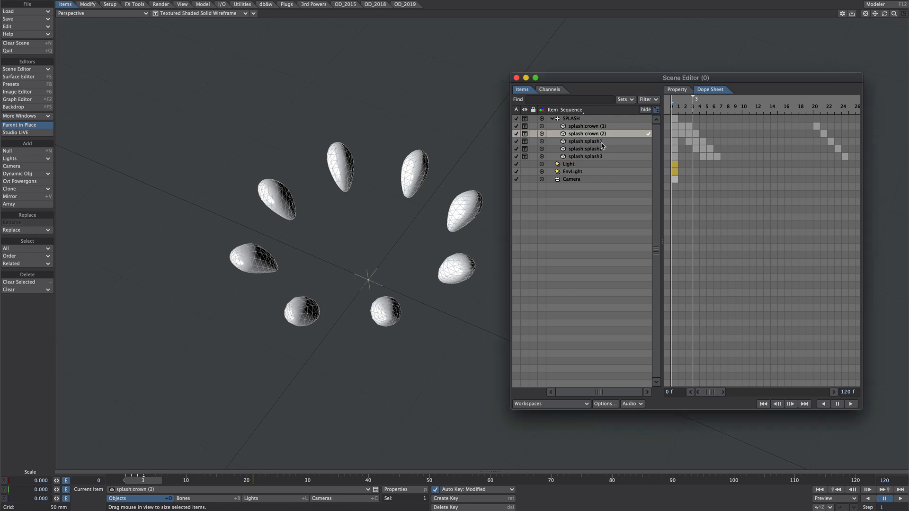
pyautogui.click(585, 156)
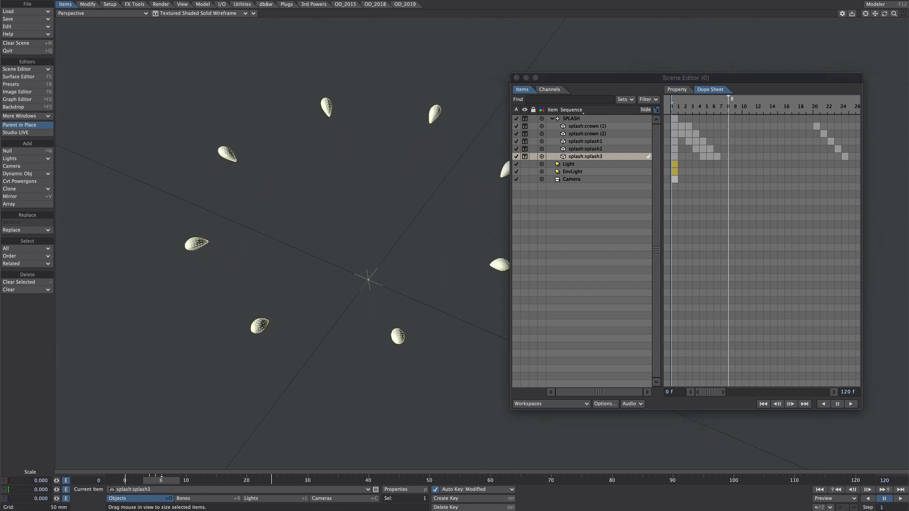
# View the staggered splash scale curves as repeating stepped pulses in the Graph Editor
pyautogui.click(17, 99)
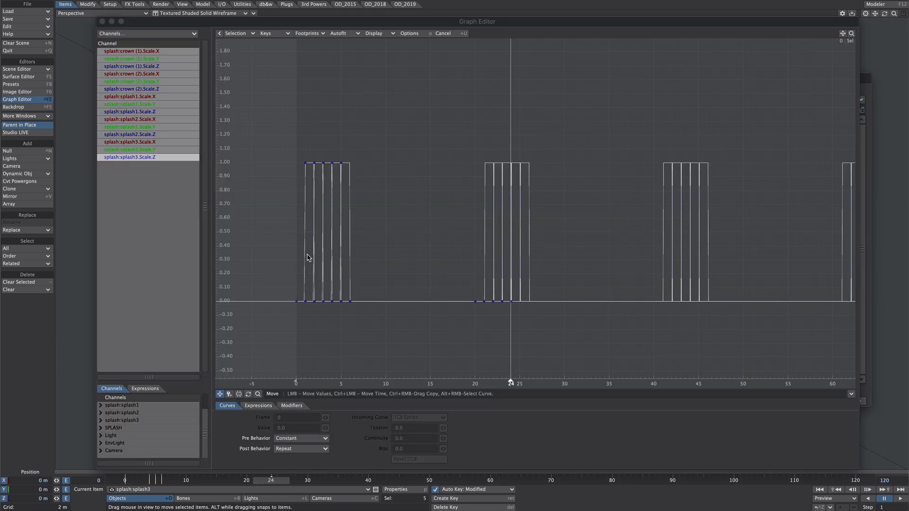
pyautogui.moveTo(294, 172)
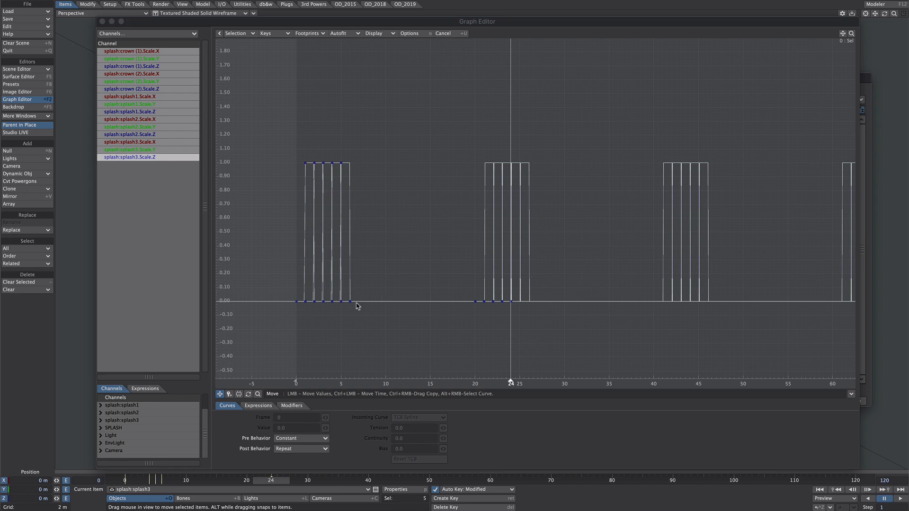
pyautogui.moveTo(474, 295)
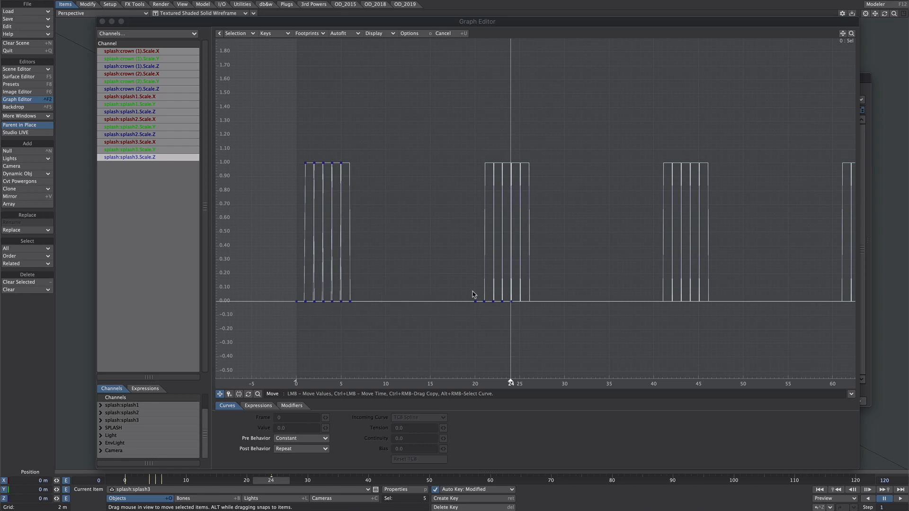
pyautogui.moveTo(875, 307)
pyautogui.write('INSTA')
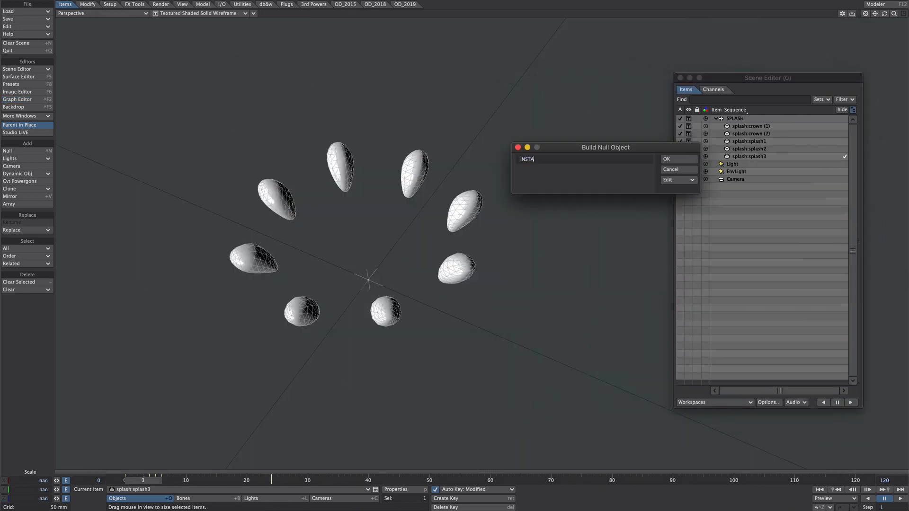
# Create a null named INSTANCES and hide the five splash frame objects in the viewport
pyautogui.write('NCES')
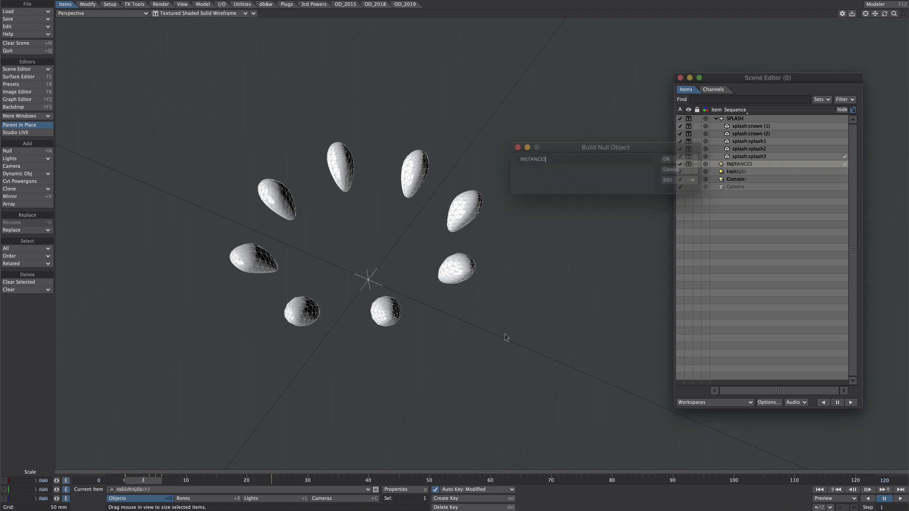
pyautogui.click(666, 159)
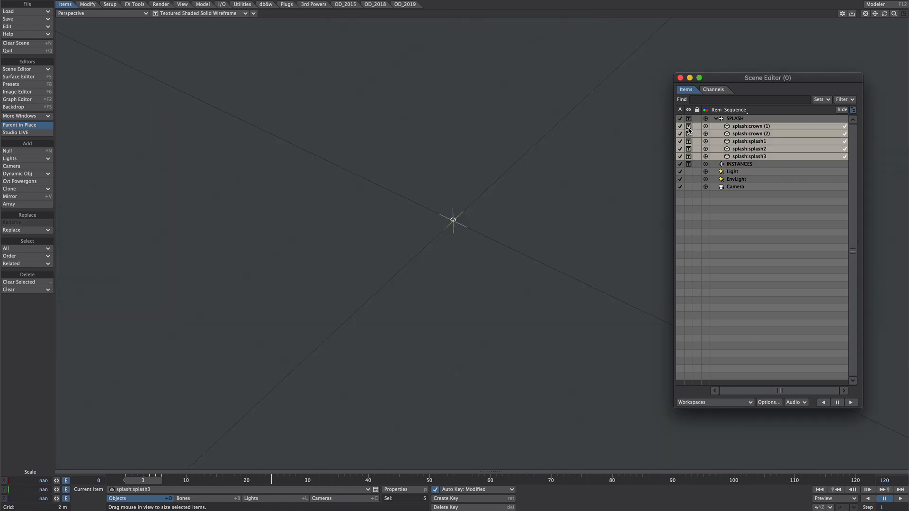
pyautogui.click(688, 126)
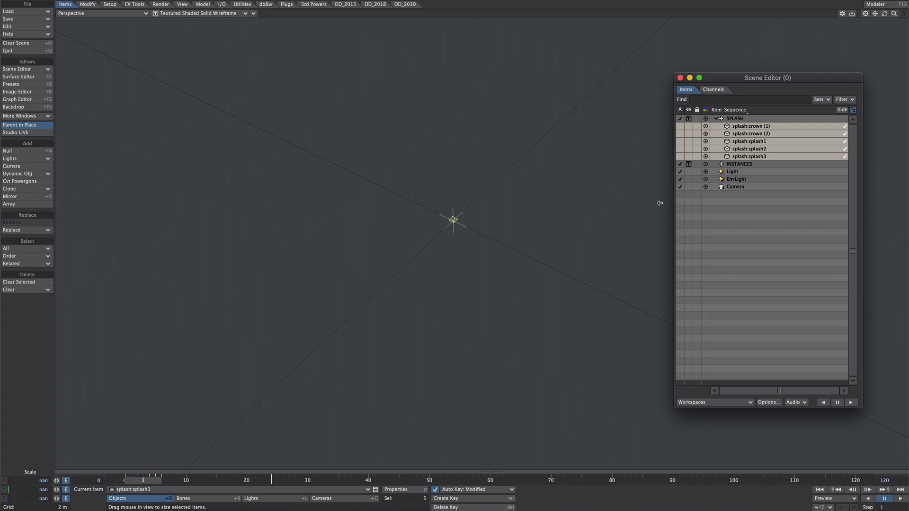
pyautogui.click(738, 164)
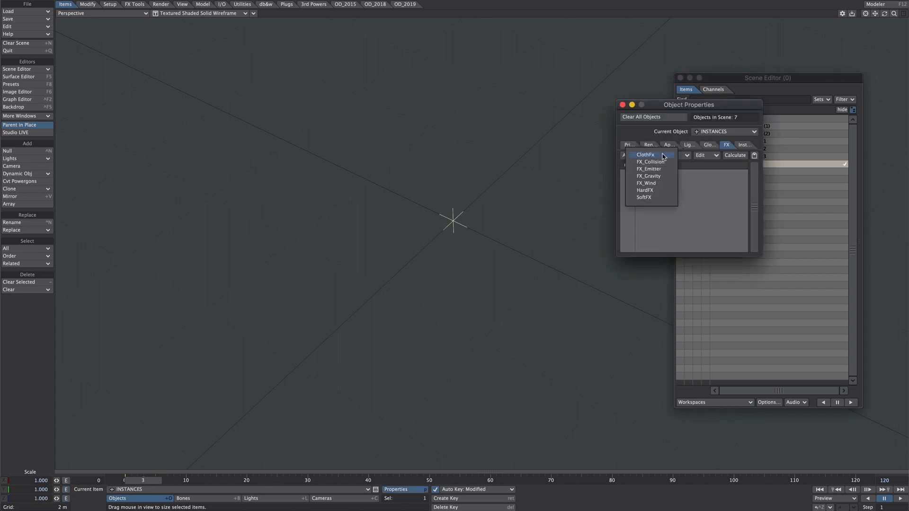
# Add an FX_Emitter with a 5 m generator box to INSTANCES, play to spawn particles, then add an Instance Generator
pyautogui.click(649, 169)
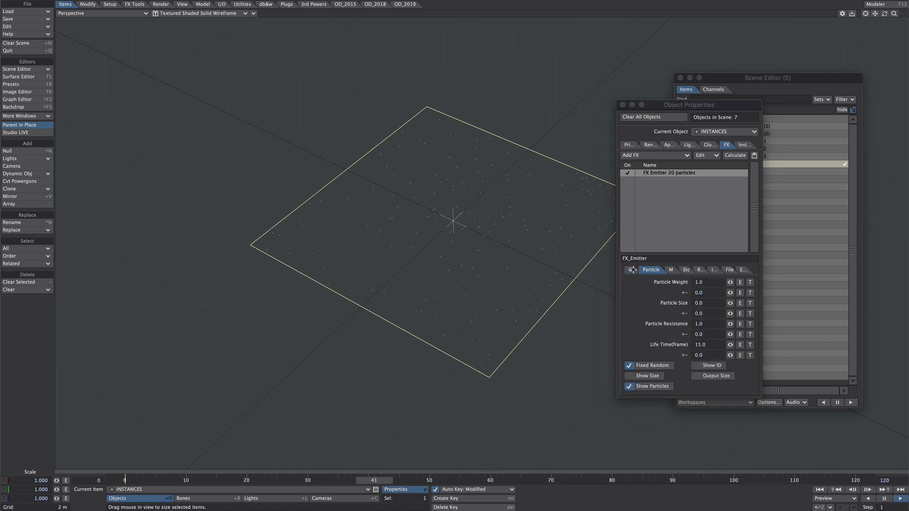
pyautogui.click(641, 270)
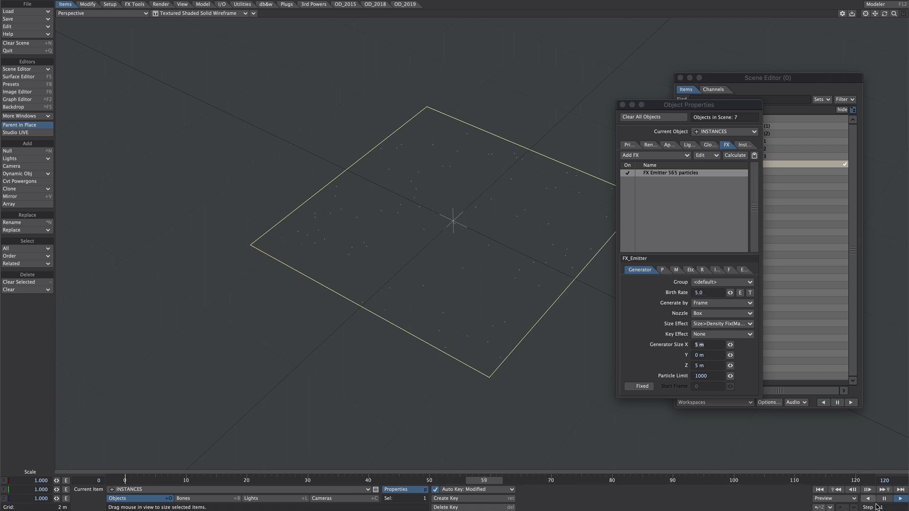
pyautogui.click(882, 499)
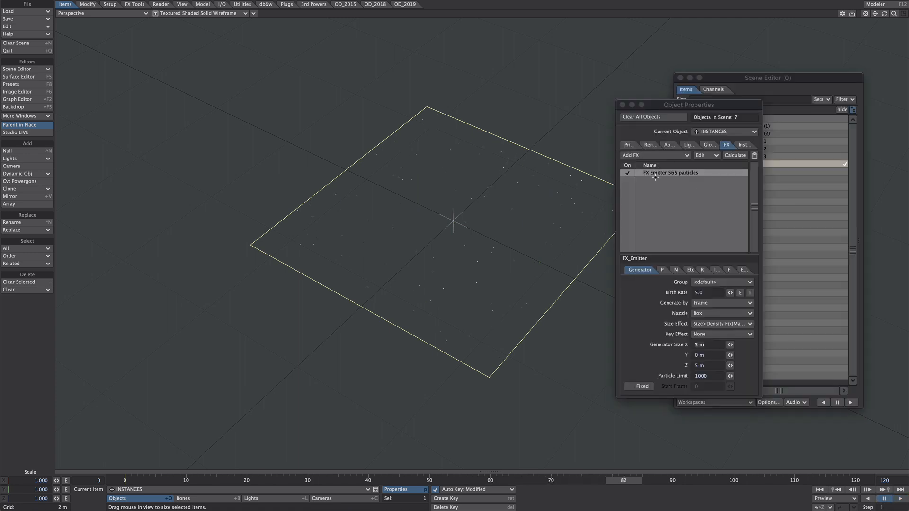
pyautogui.click(744, 144)
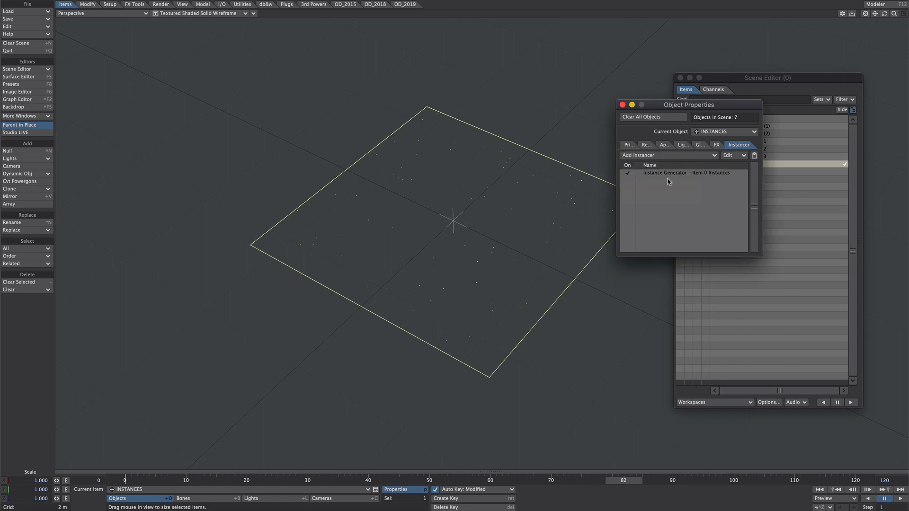
# Add the SPLASH group to the Instance Generator with generation Type set to Particles
pyautogui.doubleClick(686, 172)
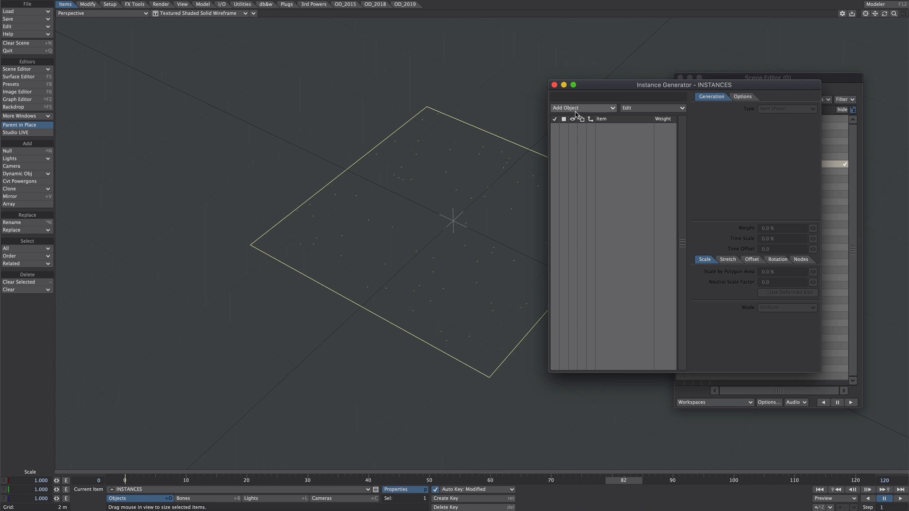
pyautogui.click(582, 108)
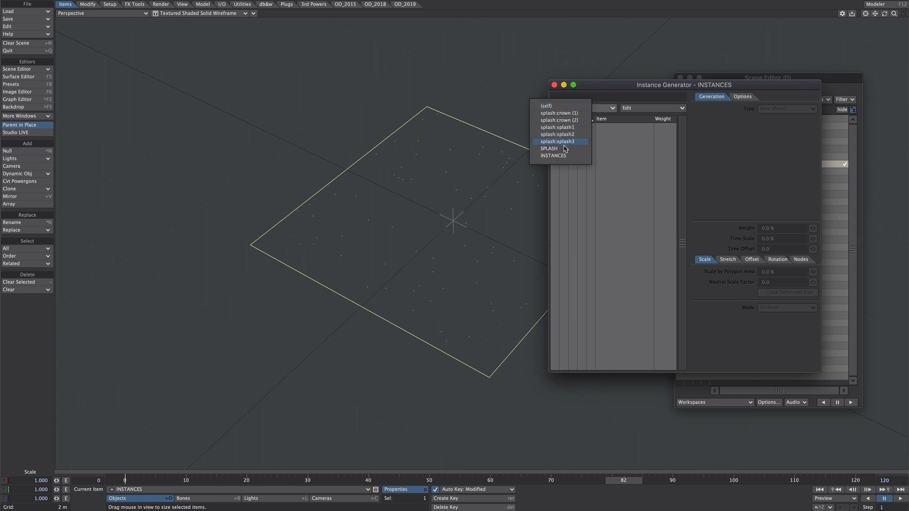
pyautogui.click(548, 148)
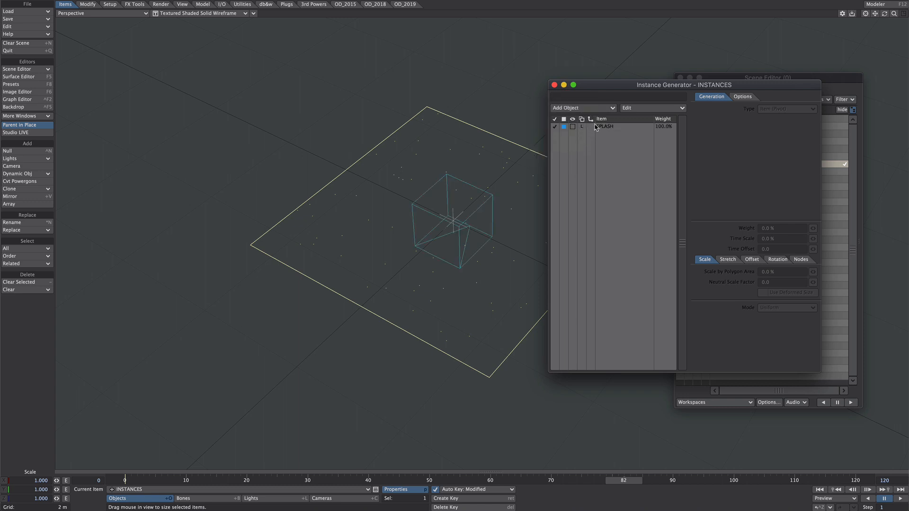
pyautogui.click(605, 126)
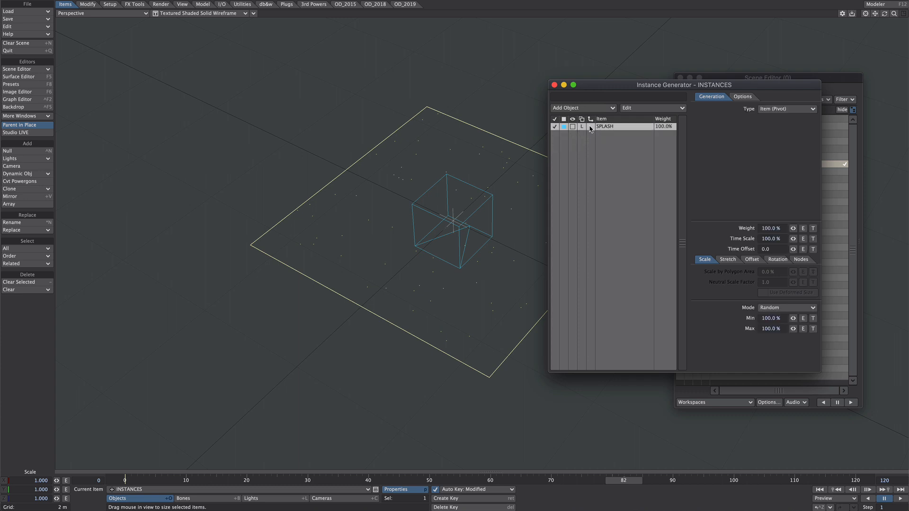
pyautogui.click(591, 126)
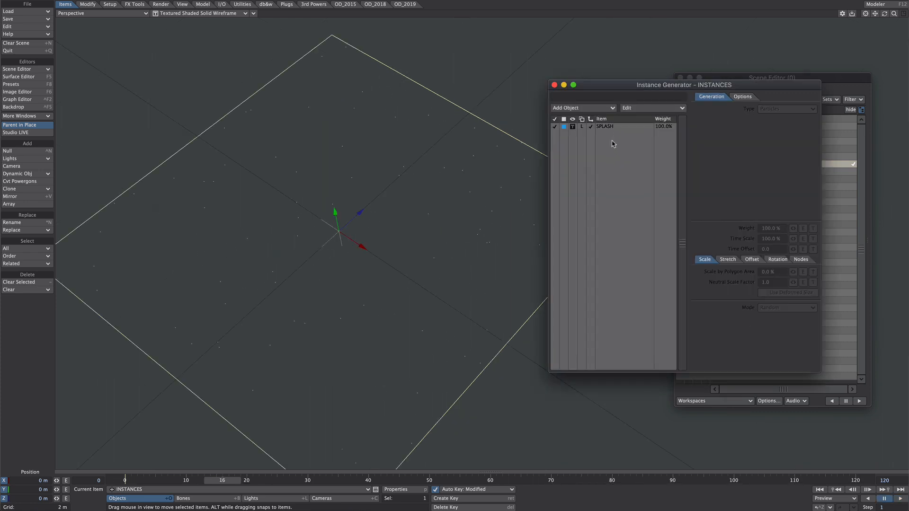
pyautogui.click(786, 108)
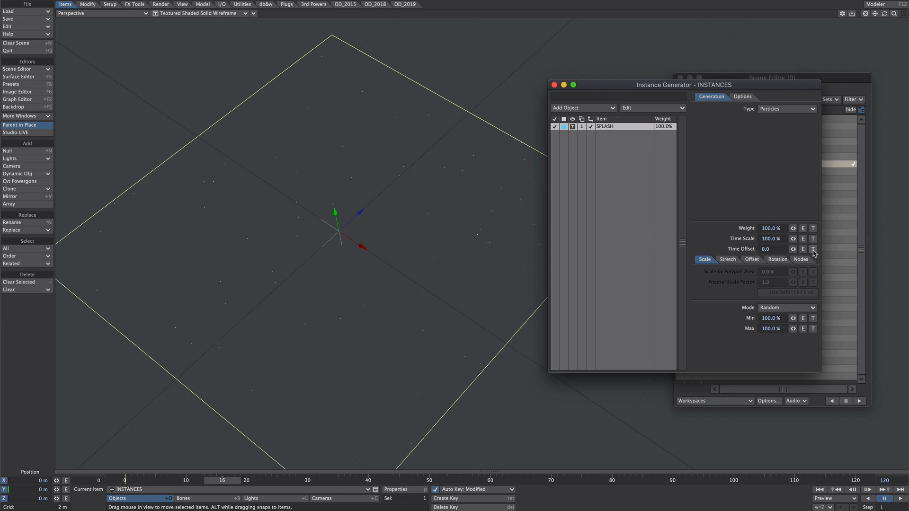
# Drive Time Offset with a Turbulence procedural texture of value 50
pyautogui.click(814, 249)
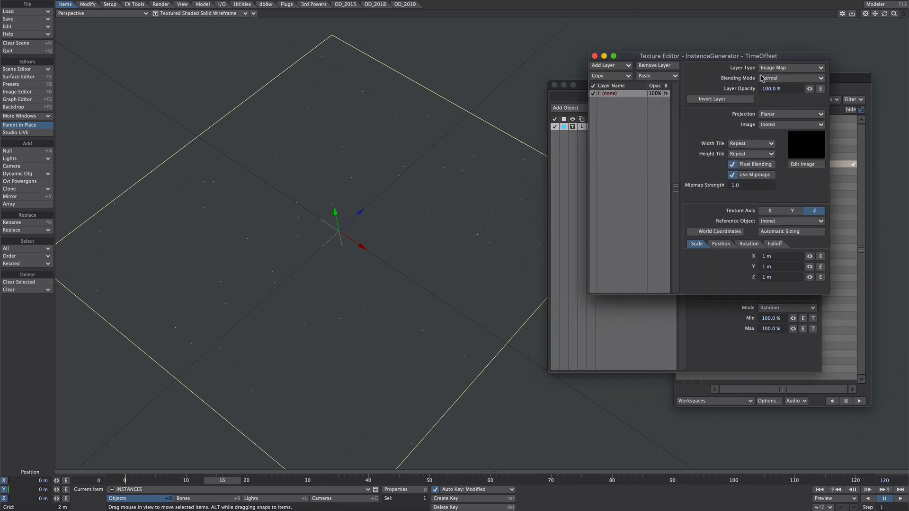
pyautogui.click(792, 67)
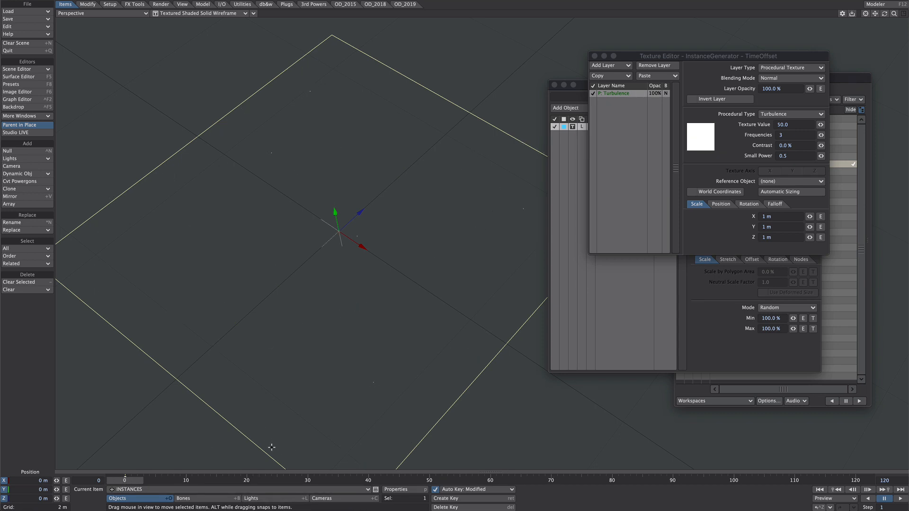
pyautogui.moveTo(265, 459)
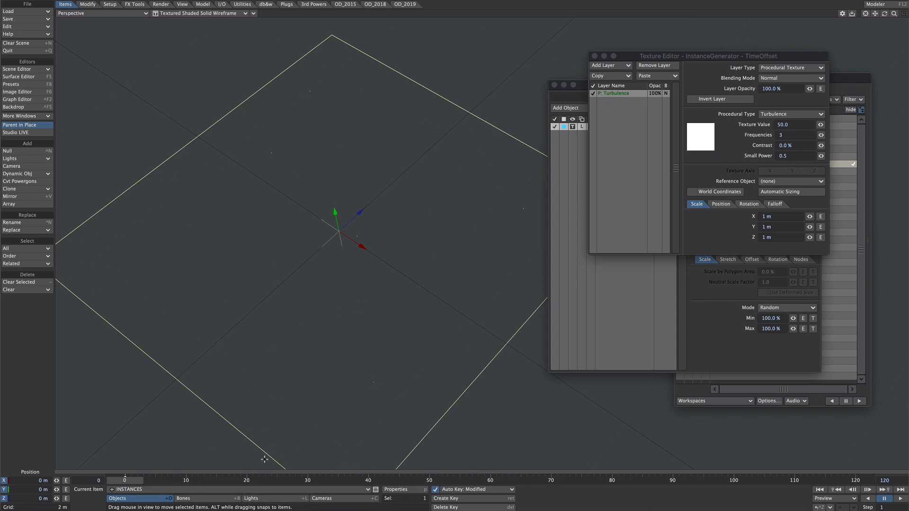
pyautogui.moveTo(147, 465)
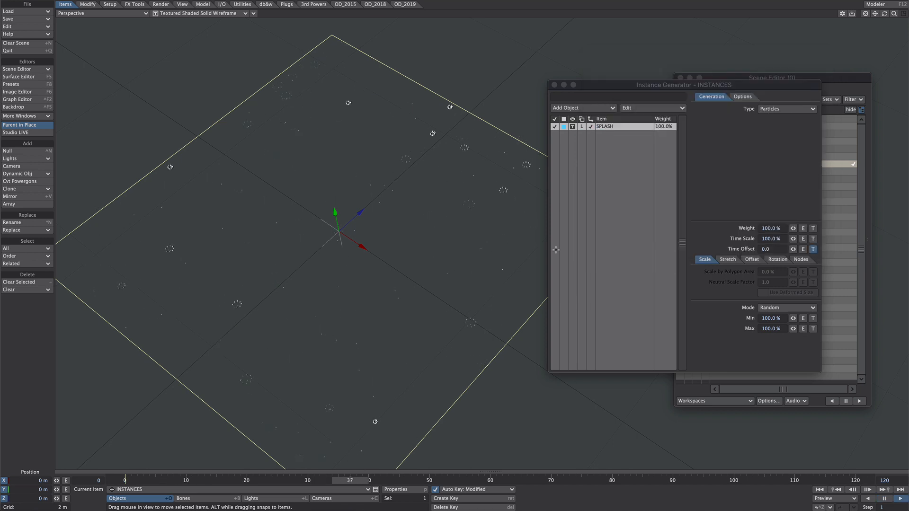
# Add a Gradient texture layer to drive the instances' Time Scale
pyautogui.click(812, 238)
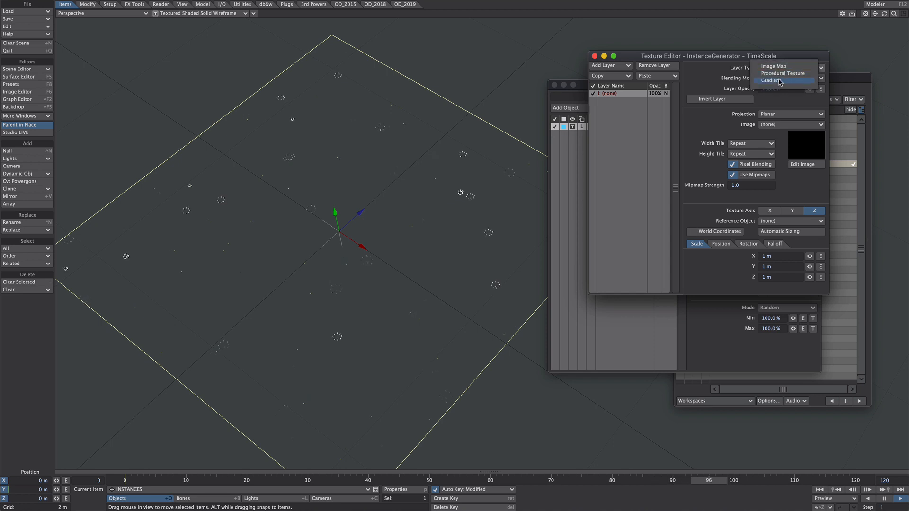
pyautogui.click(783, 73)
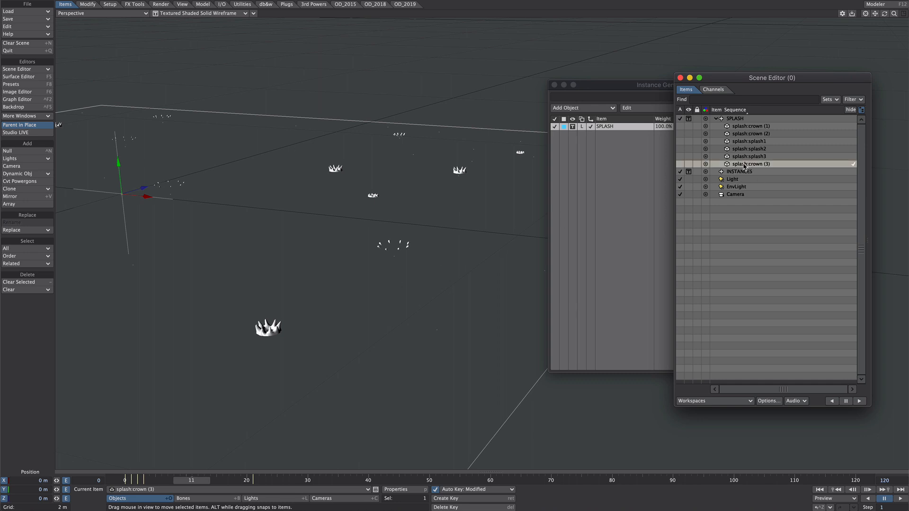
# Set the splash crown's crown2 morph to 50% in Morph Mixer and show its animation curve
pyautogui.click(735, 118)
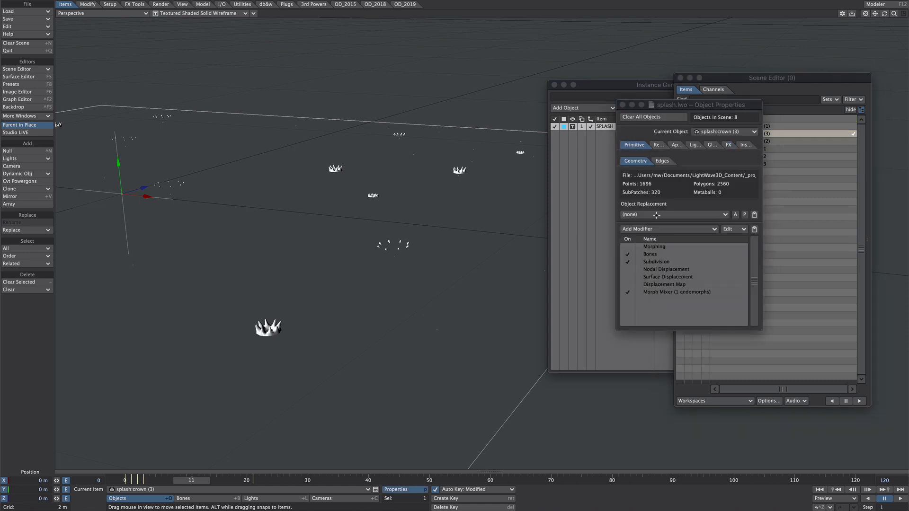
pyautogui.doubleClick(676, 292)
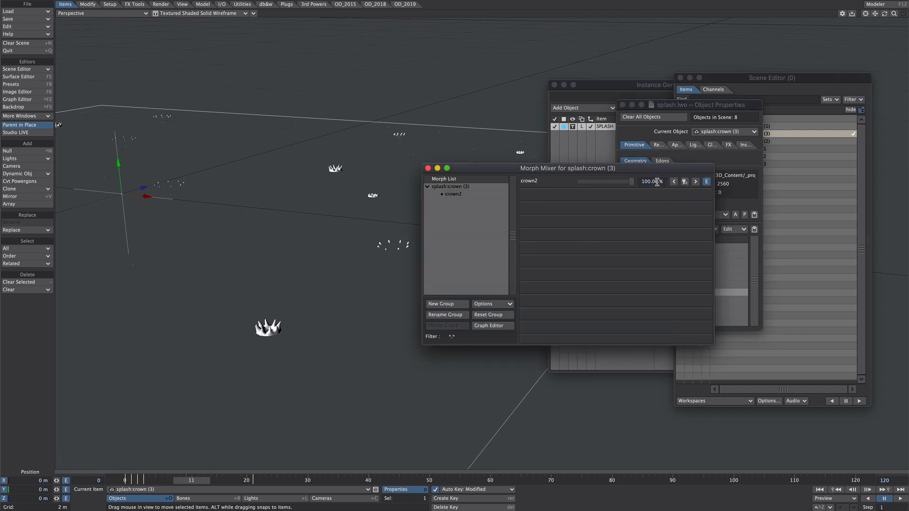
pyautogui.moveTo(624, 182); pyautogui.dragTo(606, 181)
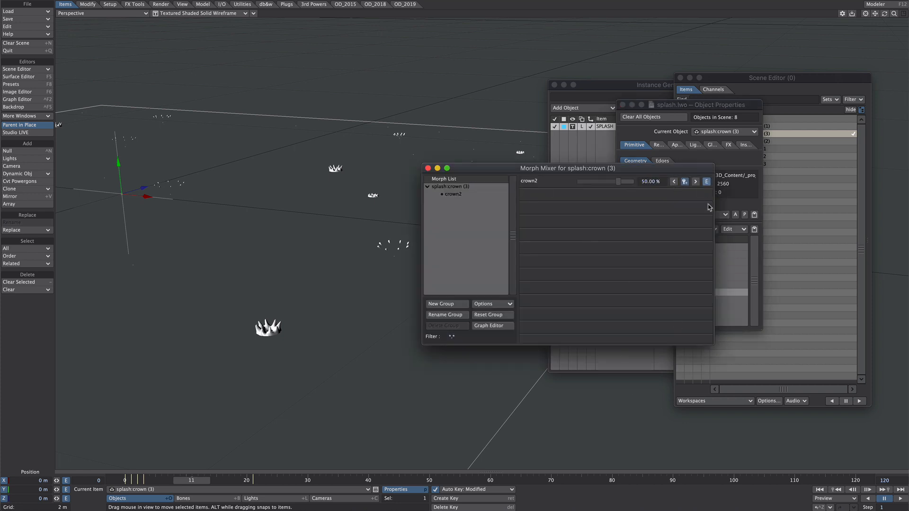
pyautogui.click(491, 324)
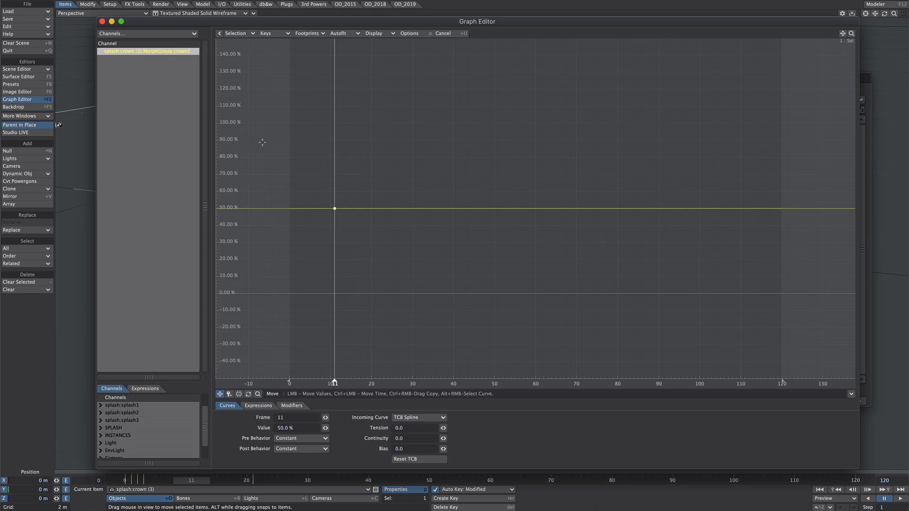
pyautogui.click(18, 69)
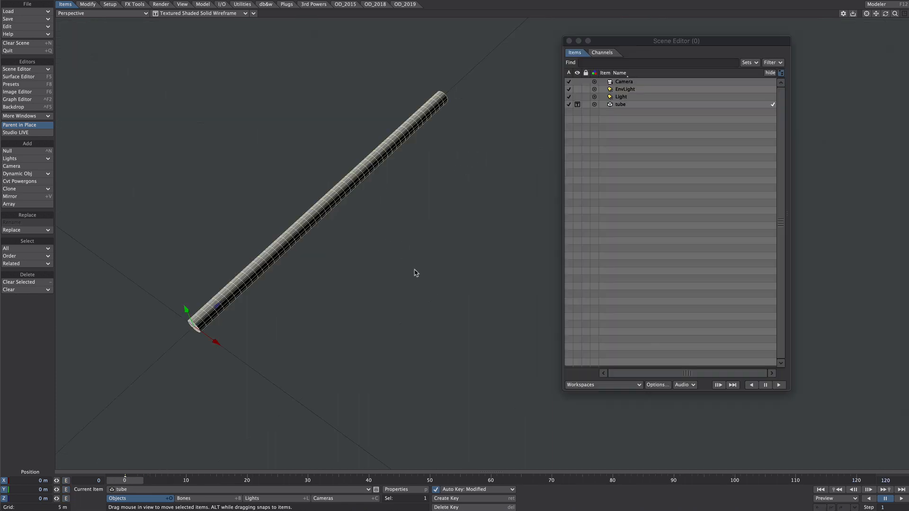
pyautogui.moveTo(341, 229)
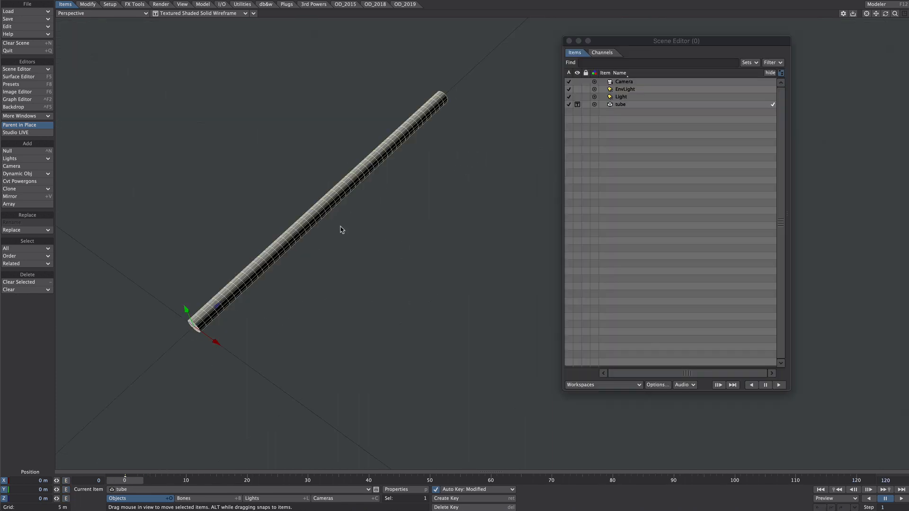
pyautogui.moveTo(375, 187)
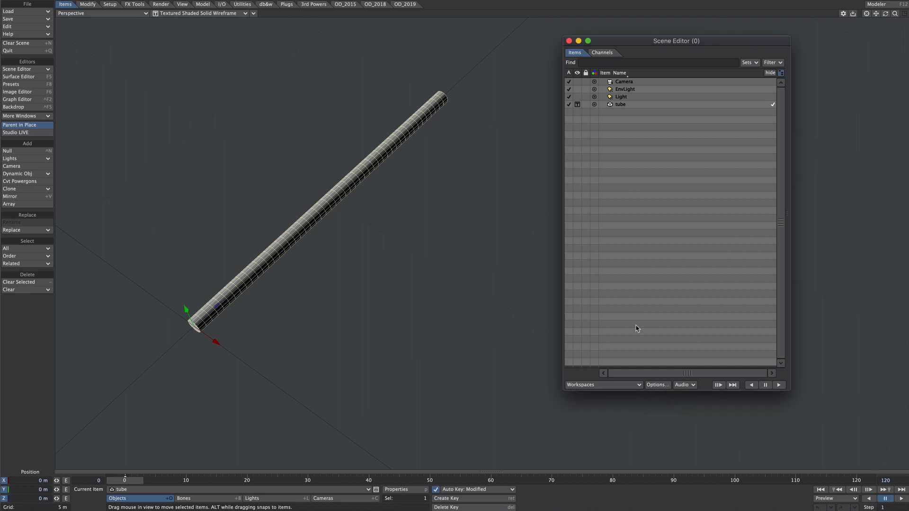
pyautogui.moveTo(520, 290)
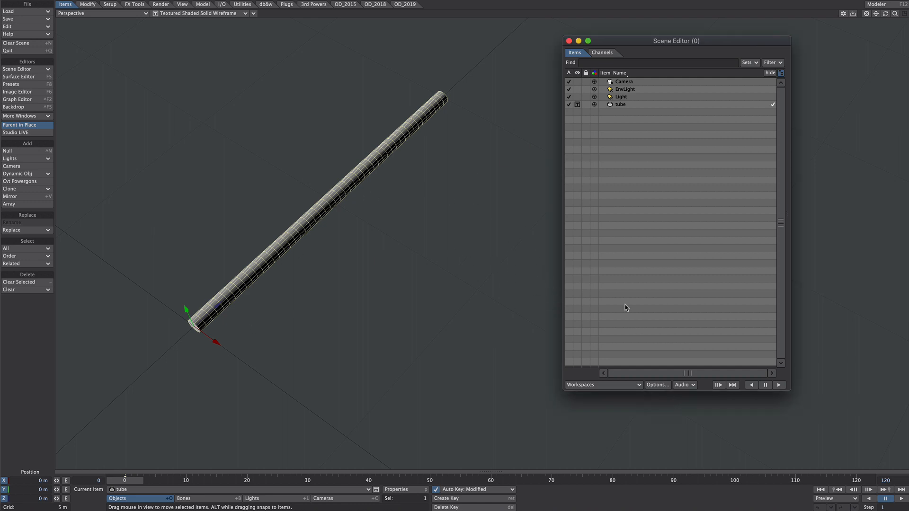
pyautogui.moveTo(464, 172)
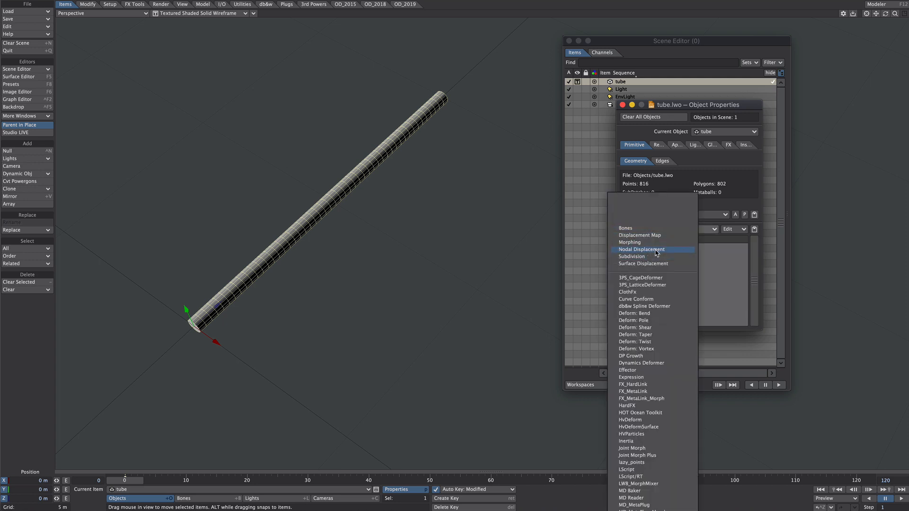
# Add Nodal Displacement to the tube, use local coordinates, and bring in an MDD Displacement node via 'mdd' search
pyautogui.click(641, 249)
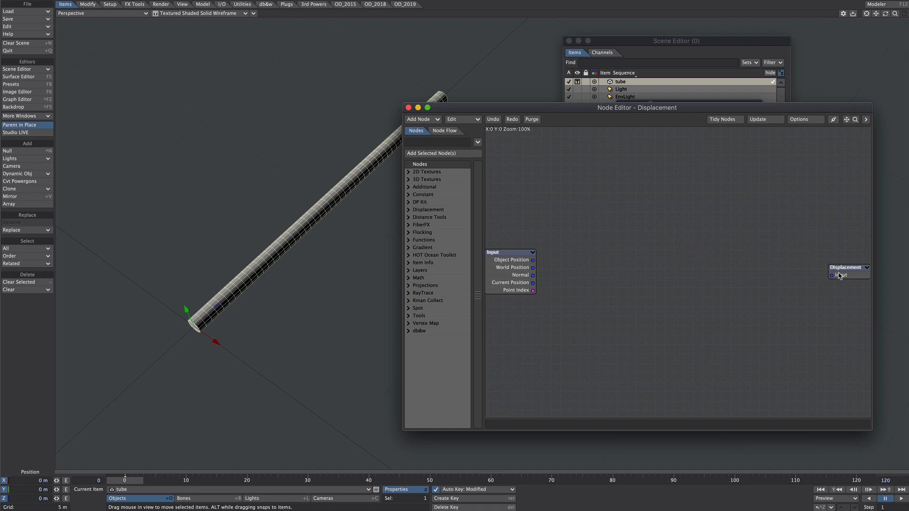
pyautogui.doubleClick(847, 267)
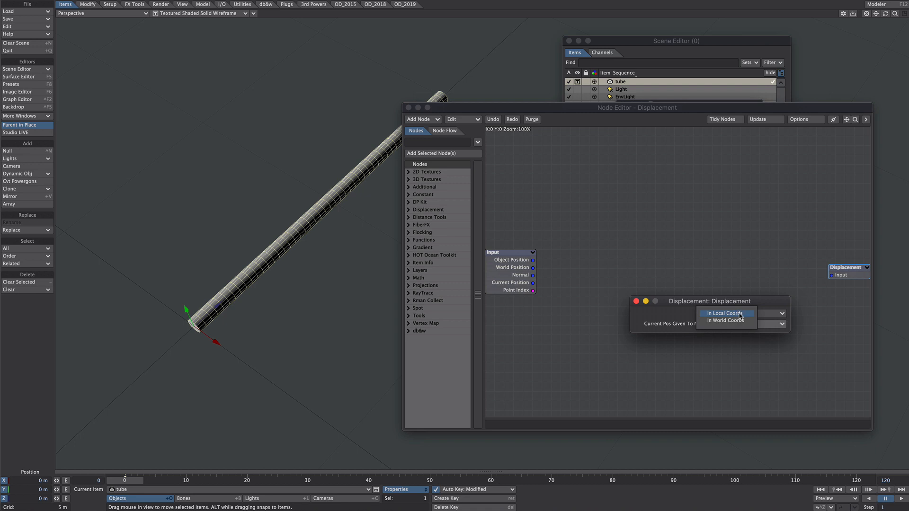
pyautogui.click(724, 314)
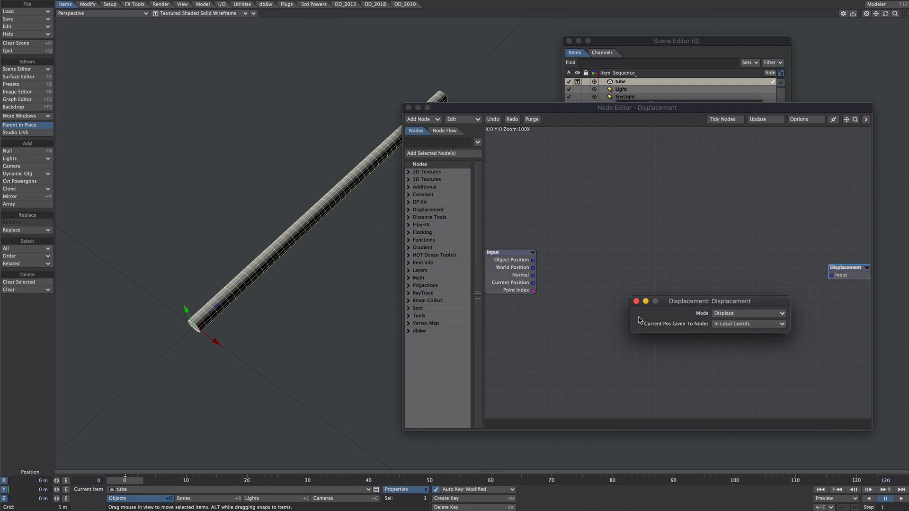
pyautogui.click(635, 302)
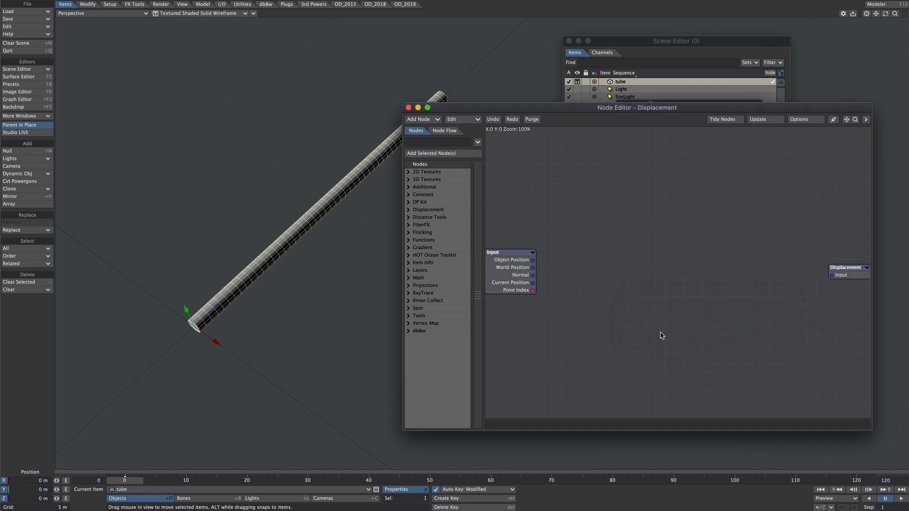
pyautogui.moveTo(240, 249)
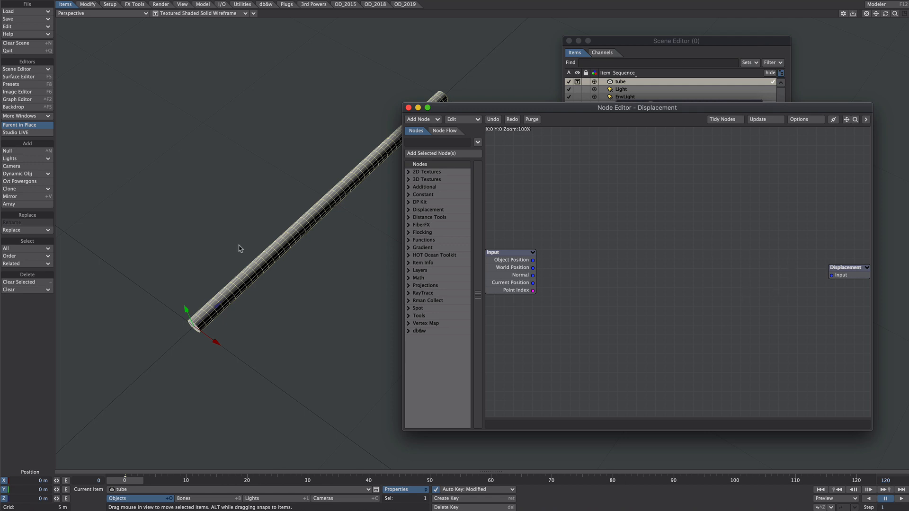
pyautogui.write('mdd')
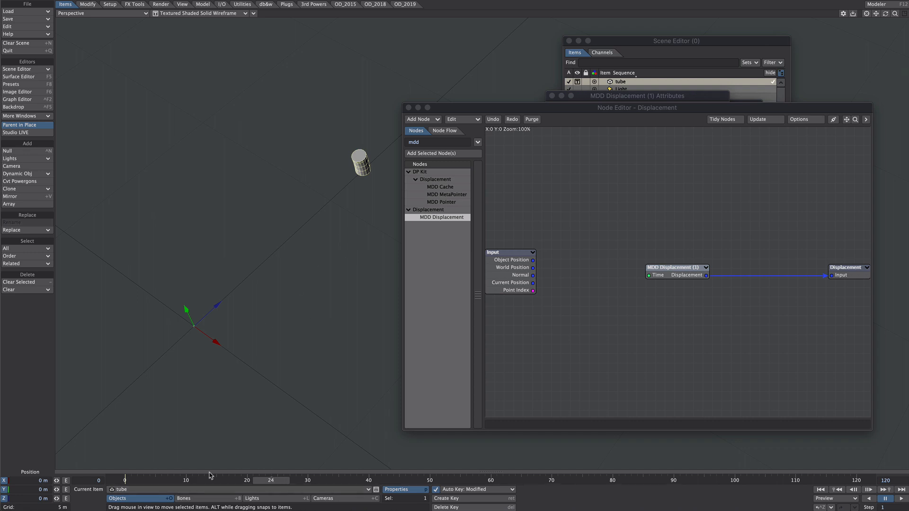
pyautogui.moveTo(344, 239)
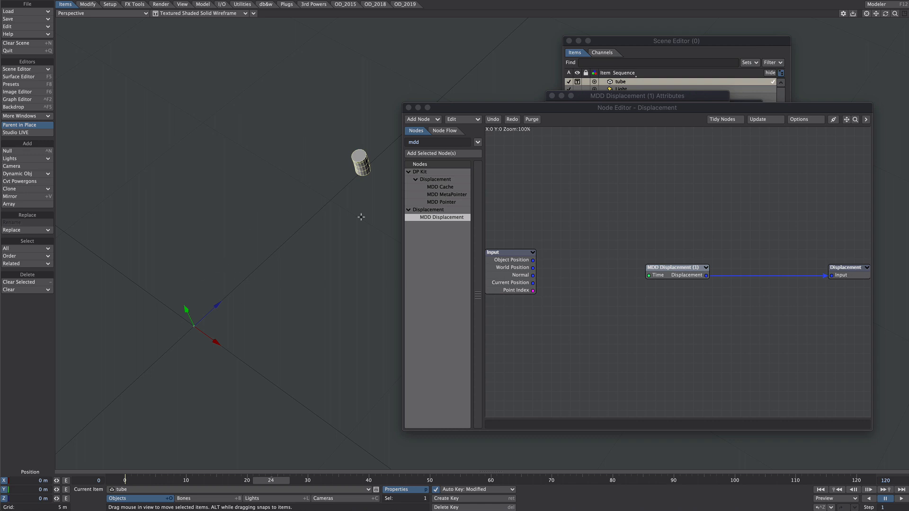
pyautogui.moveTo(336, 217)
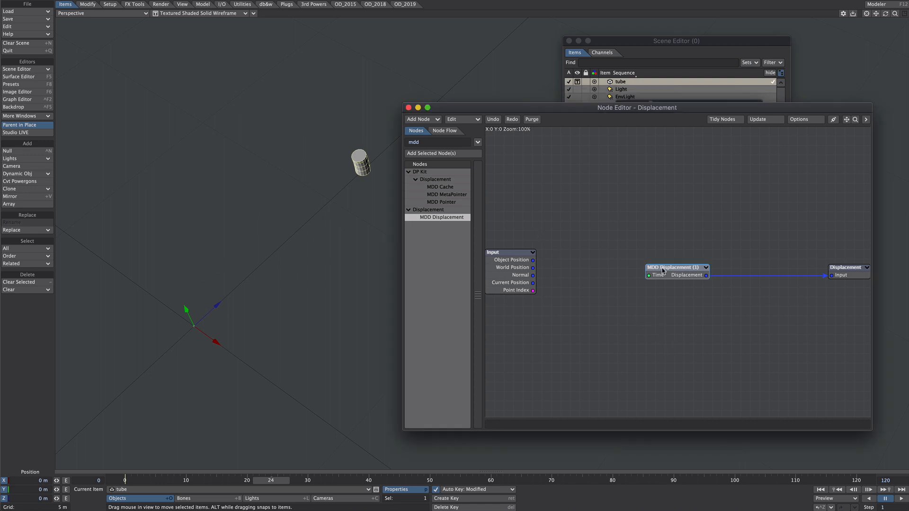
# Enable Mapped Time On in the MDD Displacement node so playback follows mapped time 0.16
pyautogui.doubleClick(676, 267)
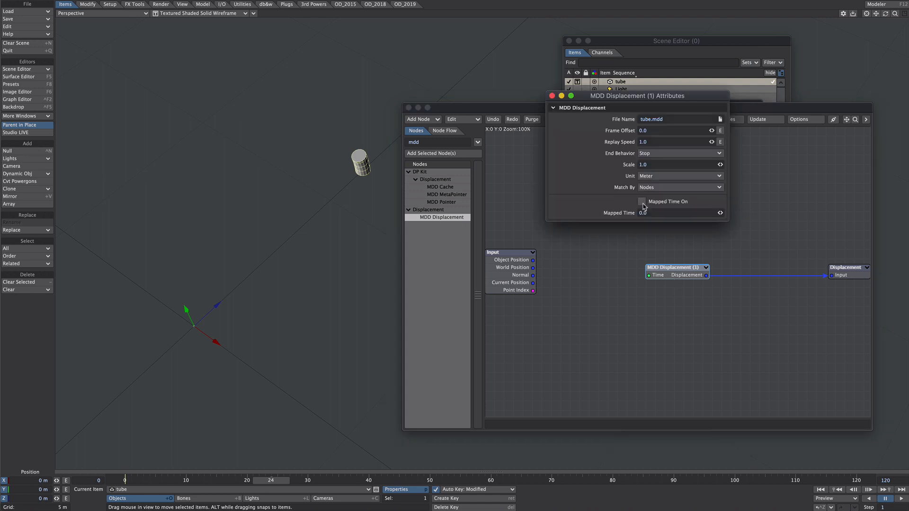
pyautogui.click(641, 201)
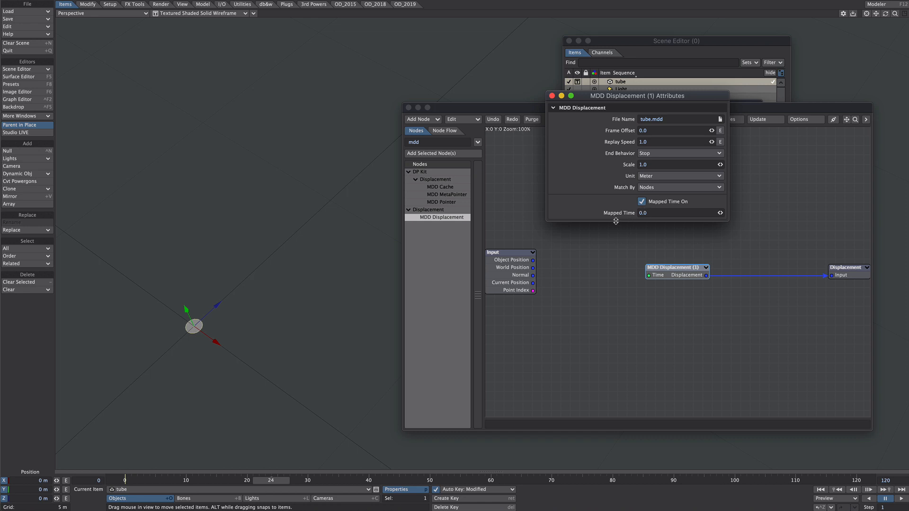
pyautogui.moveTo(203, 318)
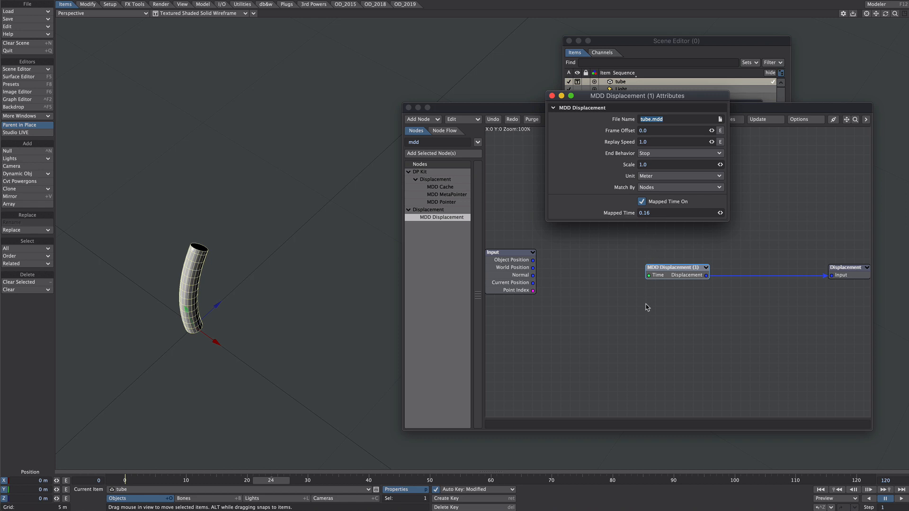
pyautogui.moveTo(660, 315)
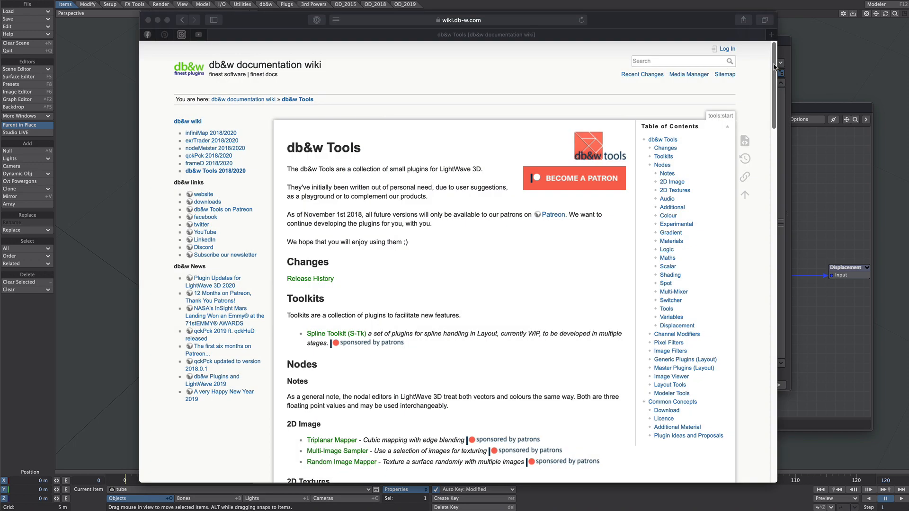
pyautogui.scroll(-3)
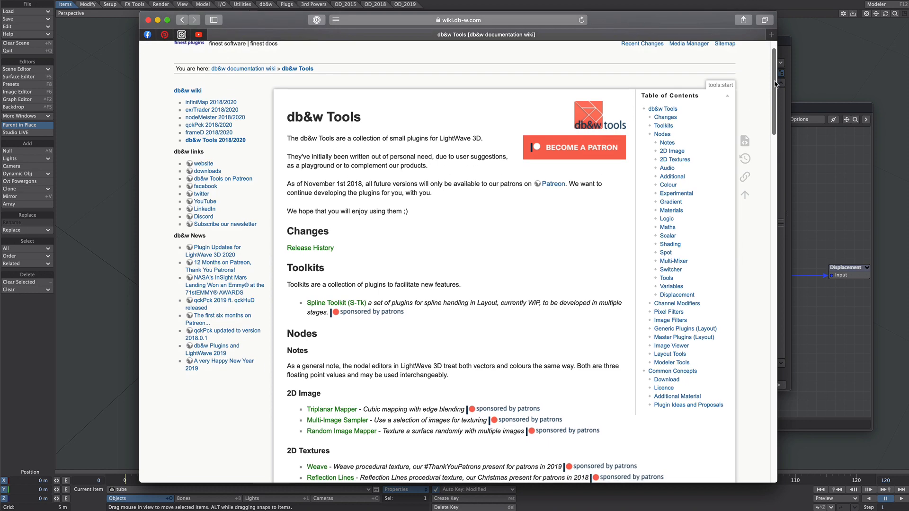
pyautogui.scroll(-3)
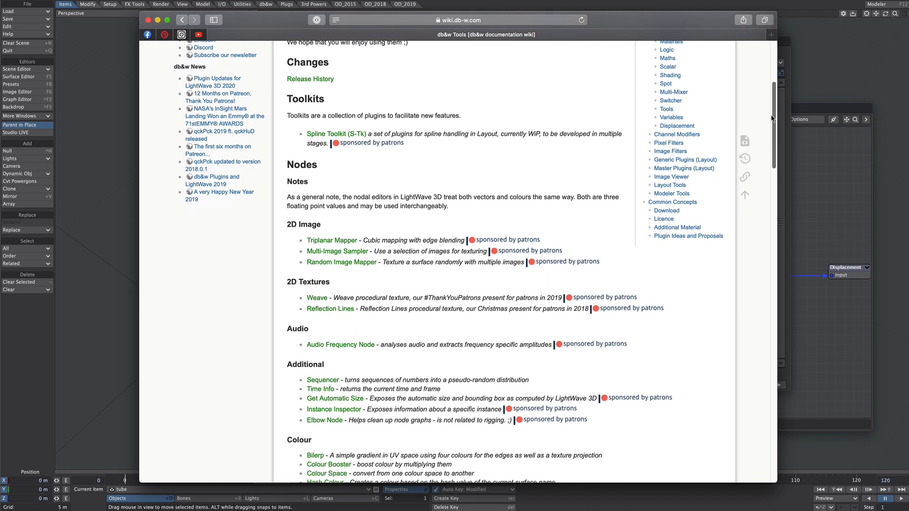
pyautogui.scroll(-3)
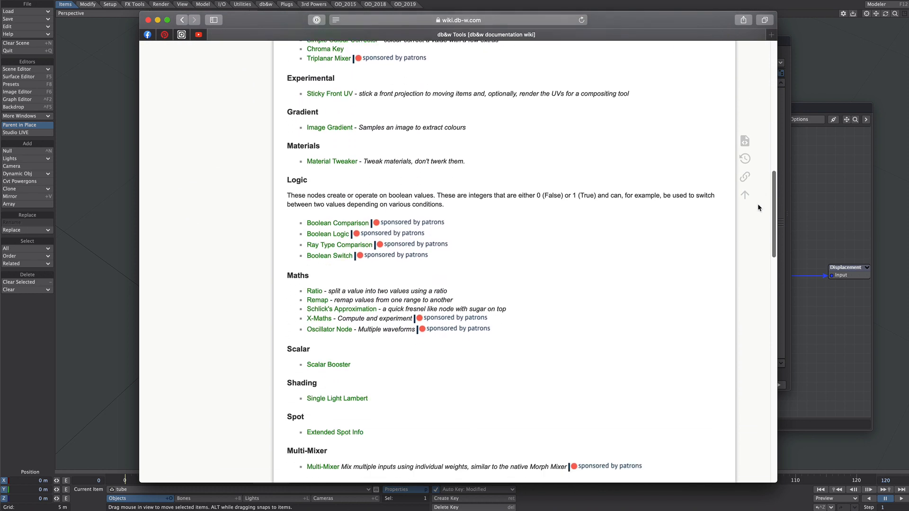
pyautogui.scroll(-3)
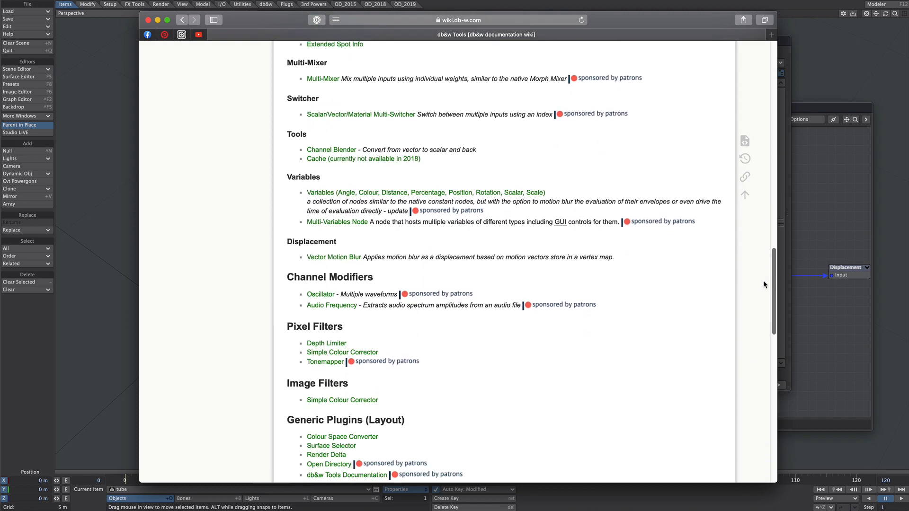
pyautogui.scroll(-3)
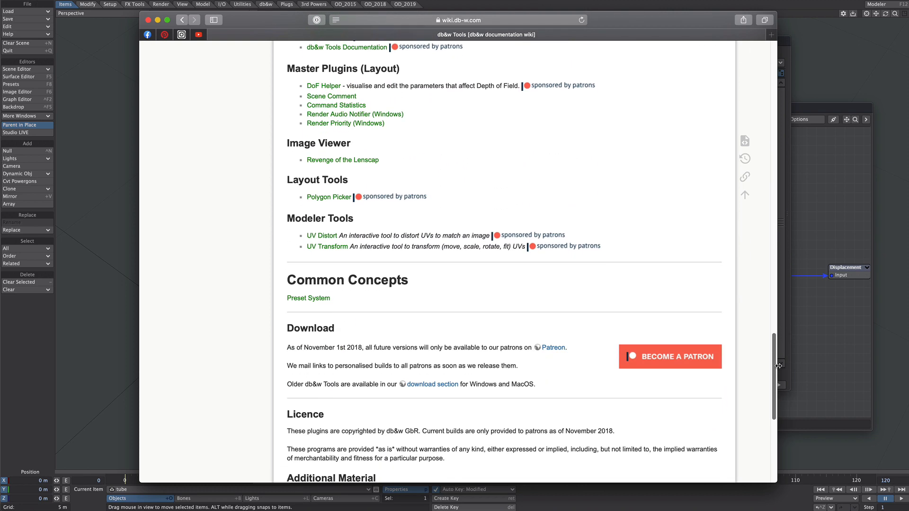
pyautogui.scroll(-3)
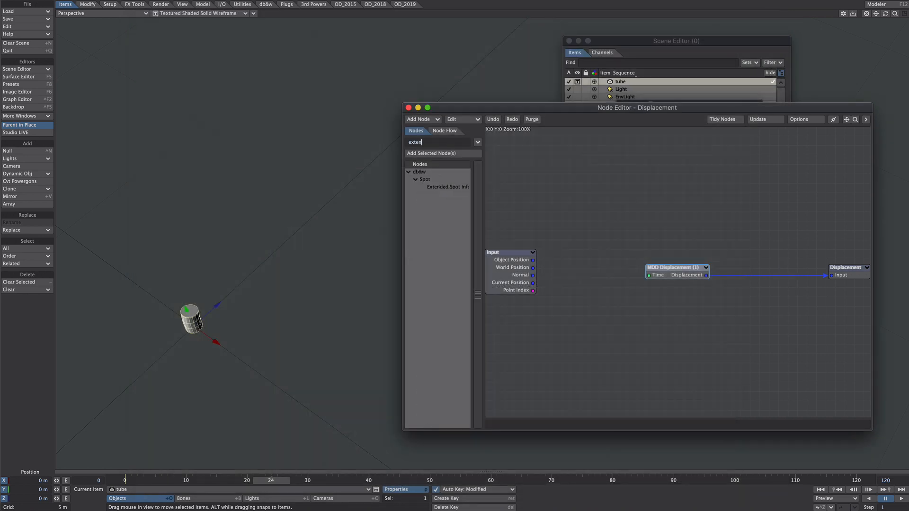
# Feed Clone Index times 0.04 into the MDD Displacement time and keep Mapped Time enabled
pyautogui.write('d')
pyautogui.write('0.04')
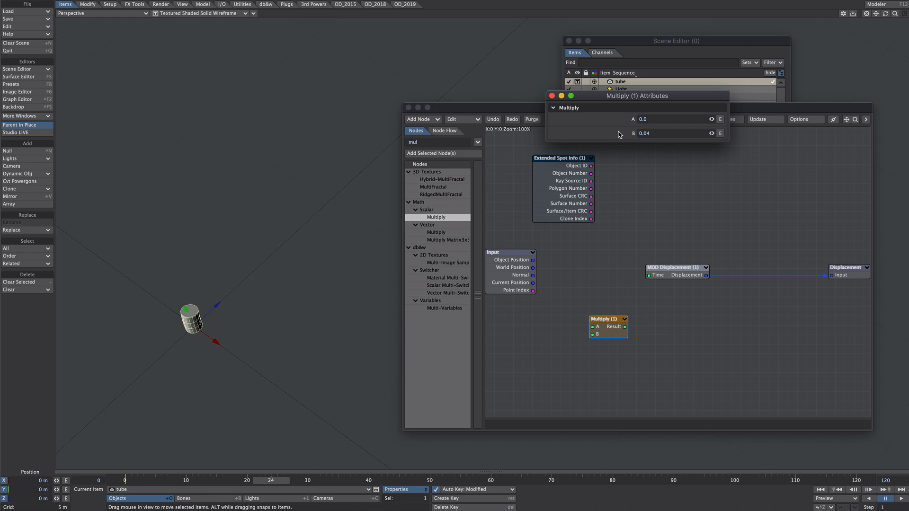
pyautogui.click(551, 96)
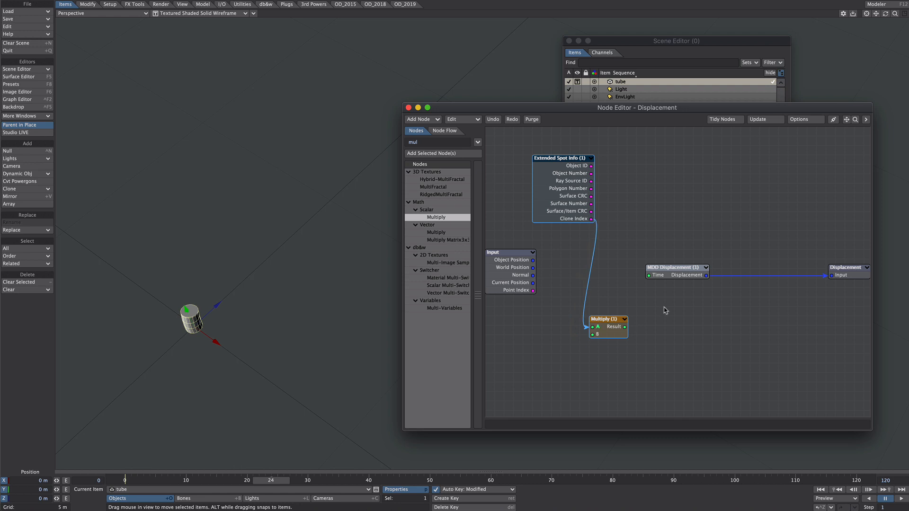
pyautogui.doubleClick(676, 267)
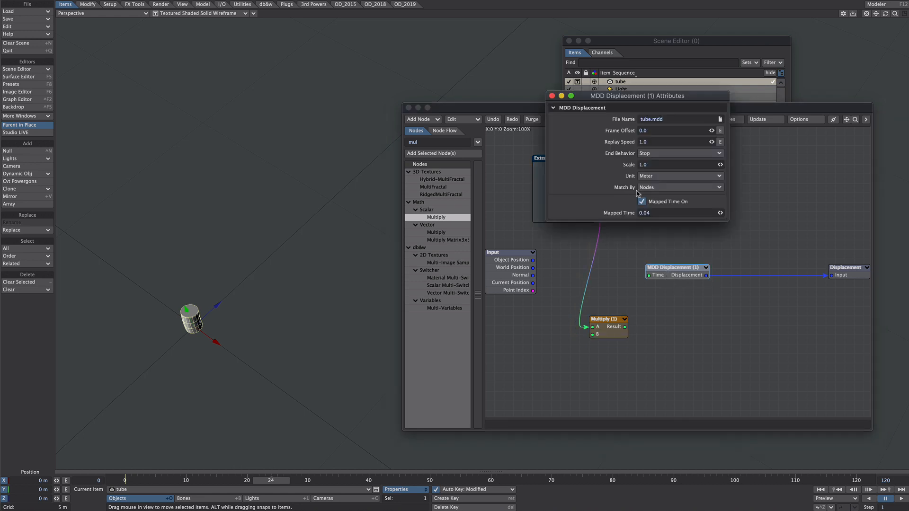
pyautogui.moveTo(691, 225)
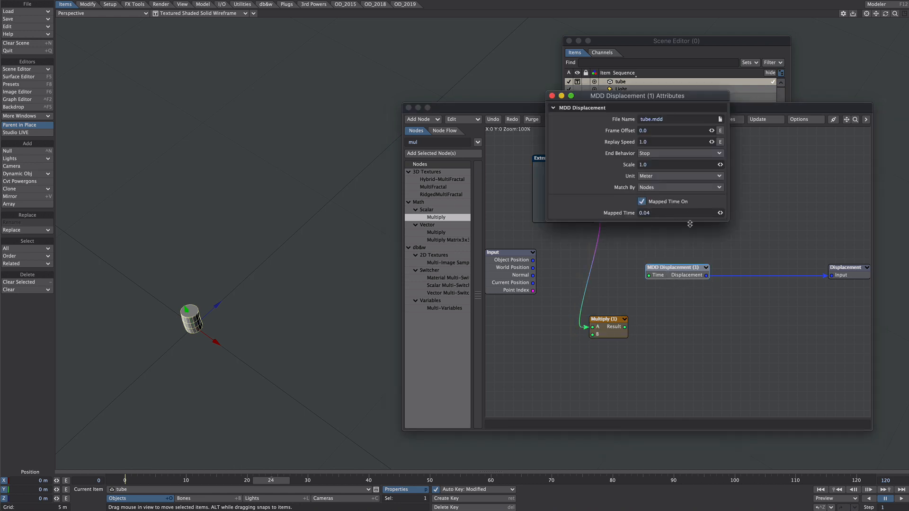
pyautogui.click(570, 96)
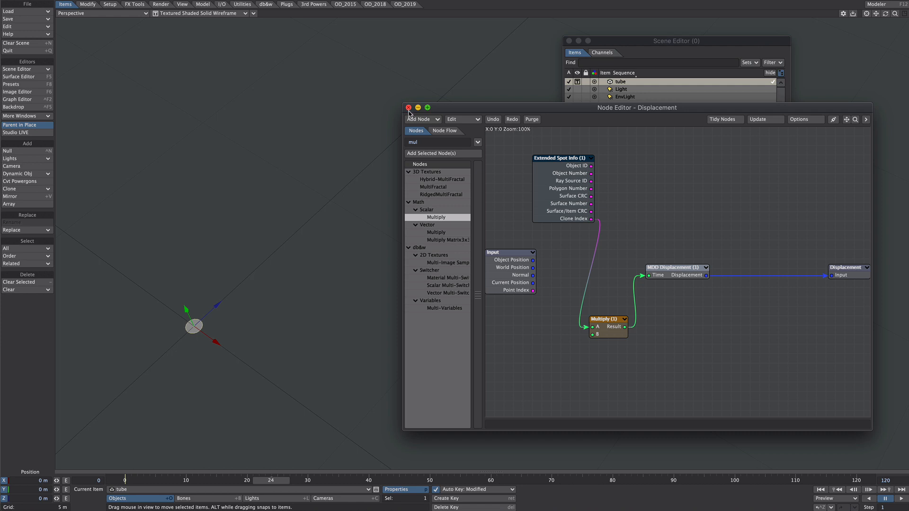
# Clone the tube 23 times and keep tube (1) through tube (24) listed in numerical order
pyautogui.click(408, 108)
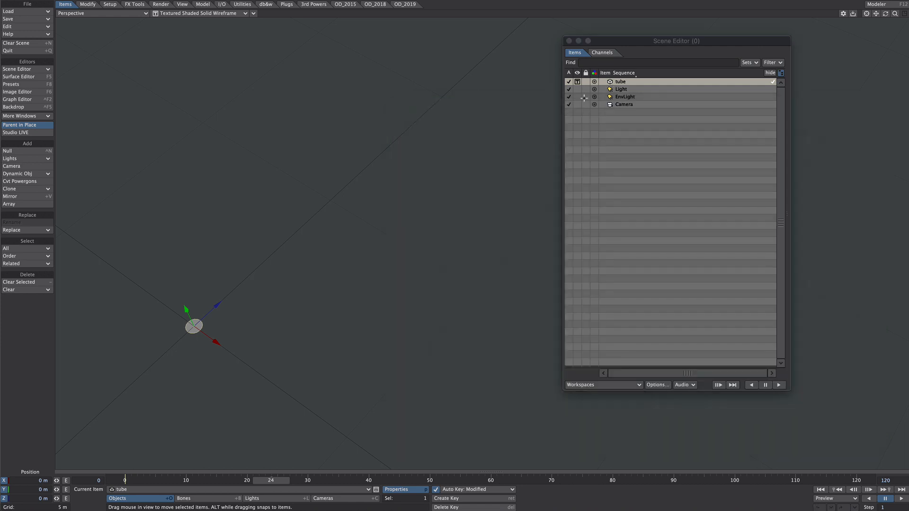
pyautogui.click(10, 189)
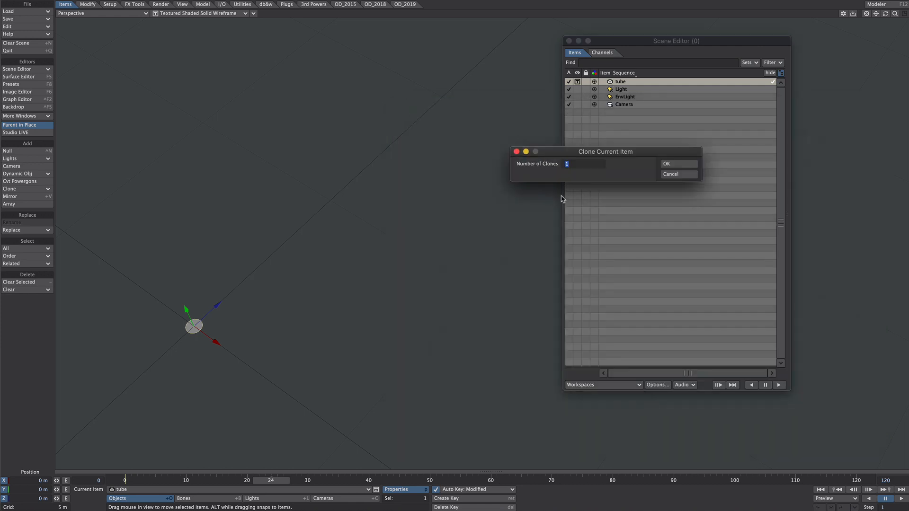
pyautogui.moveTo(545, 253)
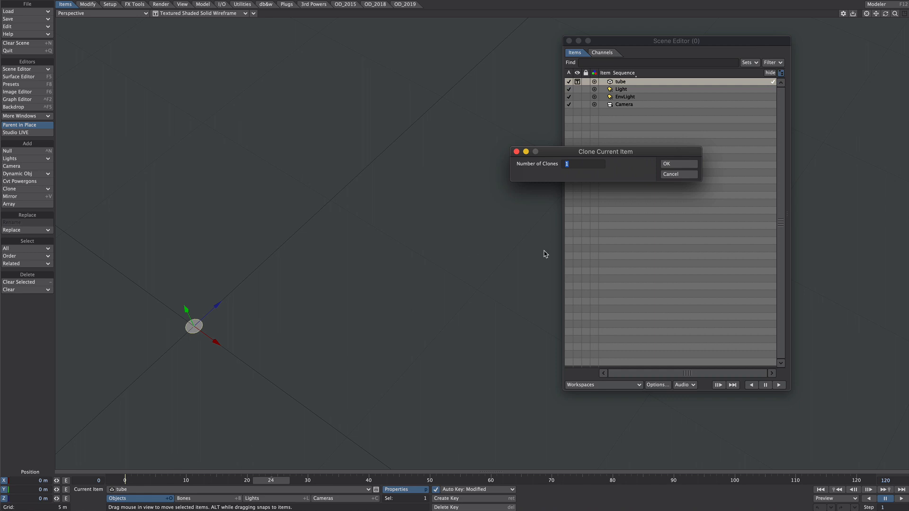
pyautogui.write('23')
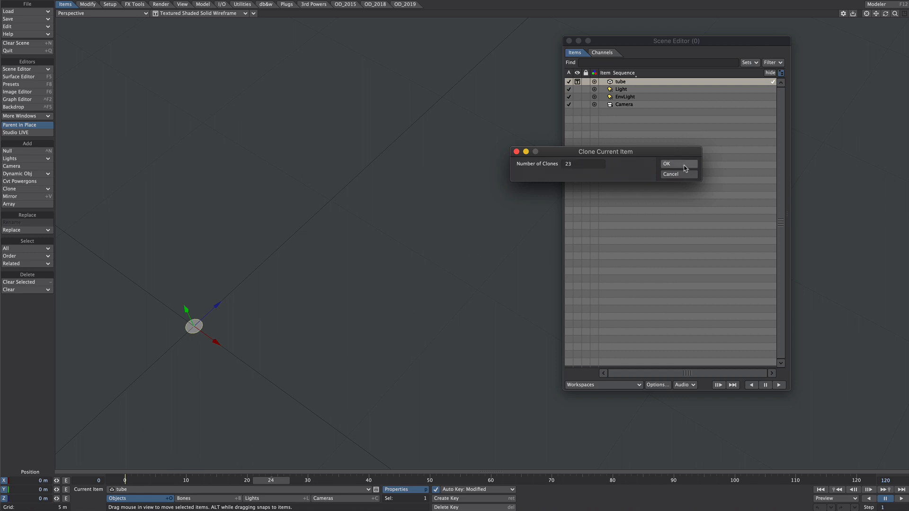
pyautogui.click(666, 164)
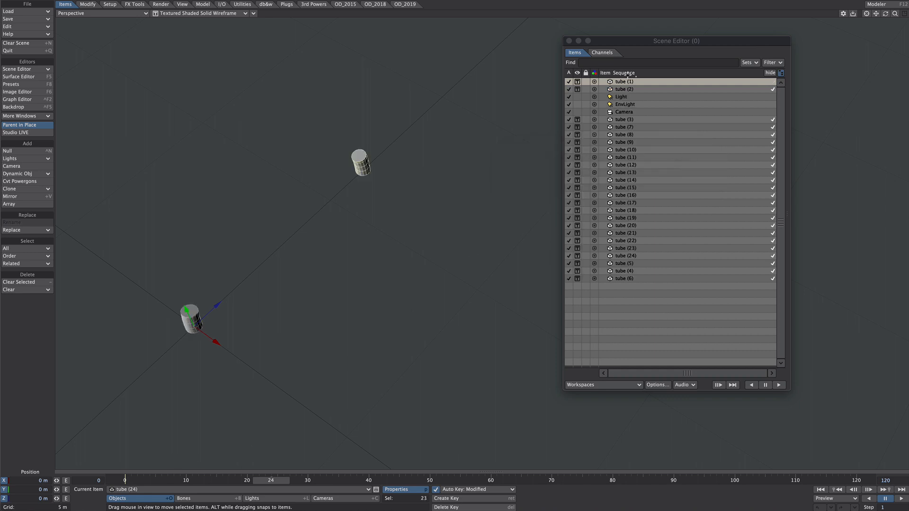
pyautogui.click(624, 73)
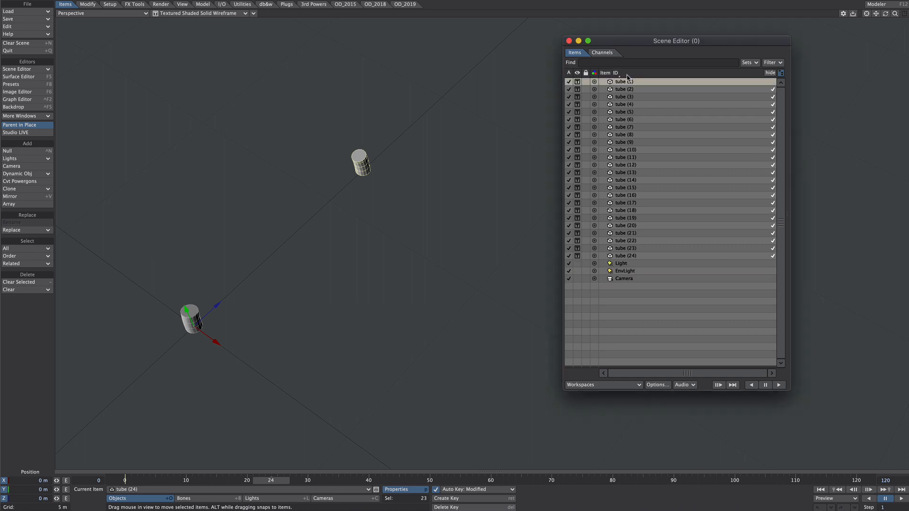
pyautogui.click(616, 73)
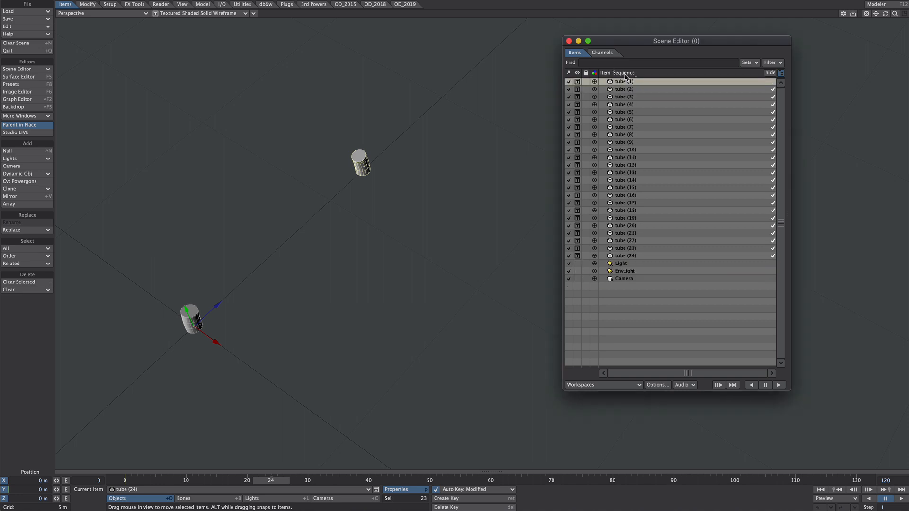
pyautogui.moveTo(623, 95)
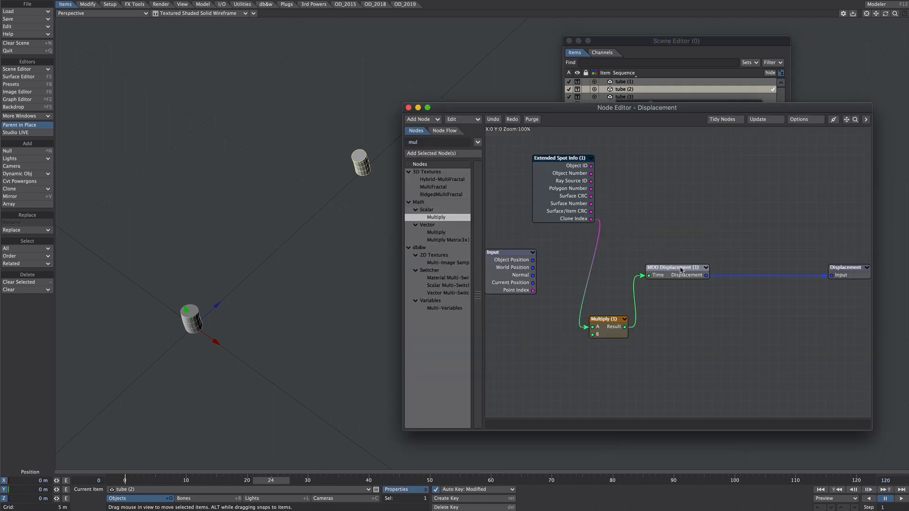
# Inspect tube (2)'s MDD Displacement node settings and close them unchanged
pyautogui.doubleClick(676, 267)
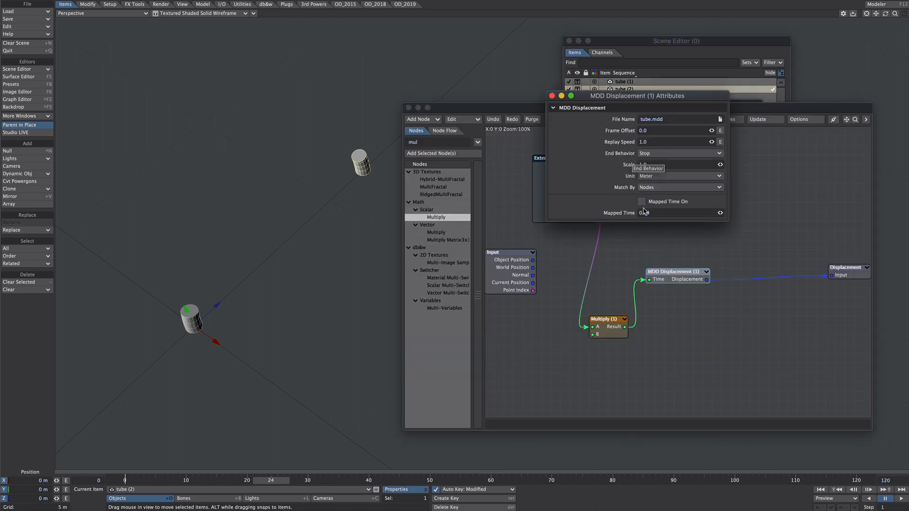
pyautogui.moveTo(670, 206)
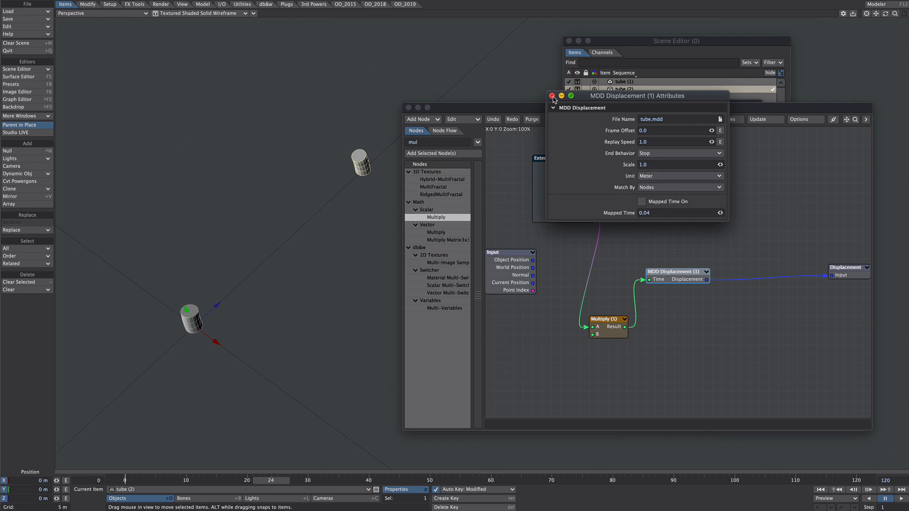
pyautogui.click(551, 96)
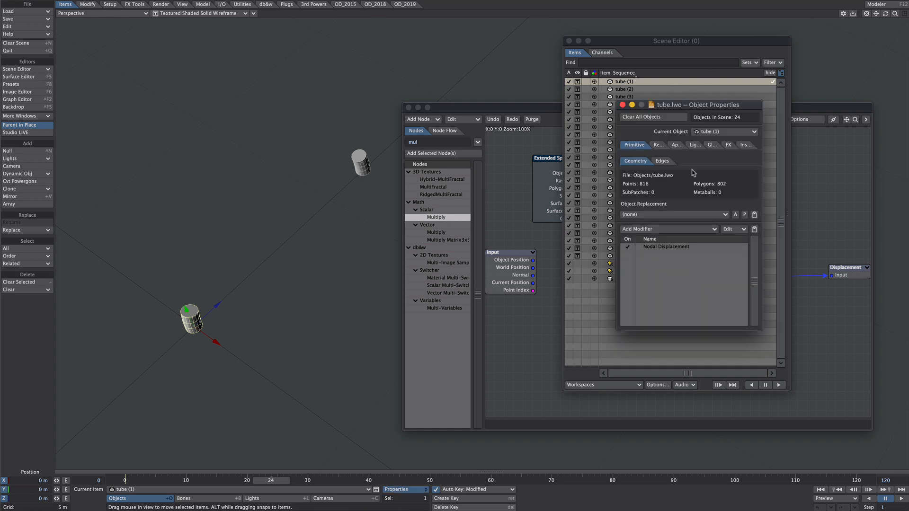
# Select all 24 tubes, refresh their Nodal Displacement and relocate the missing tube.mdd file
pyautogui.rightClick(665, 246)
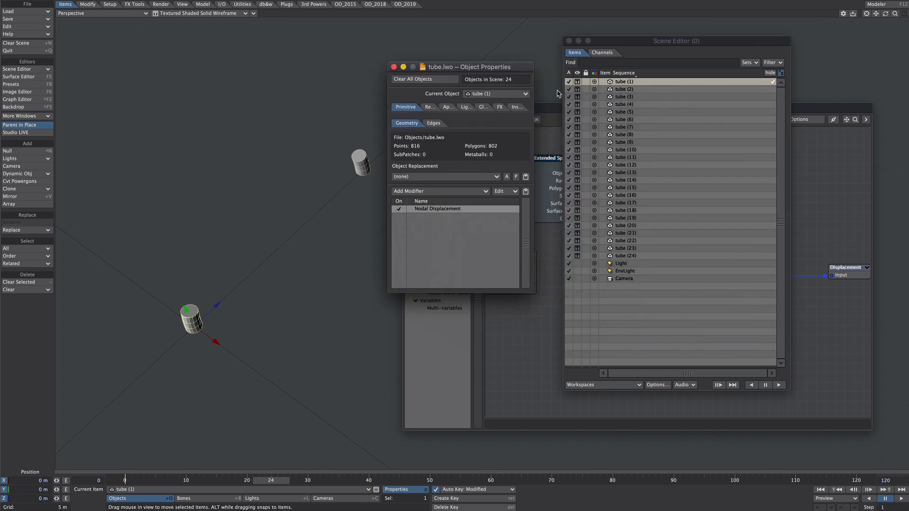
pyautogui.click(626, 89)
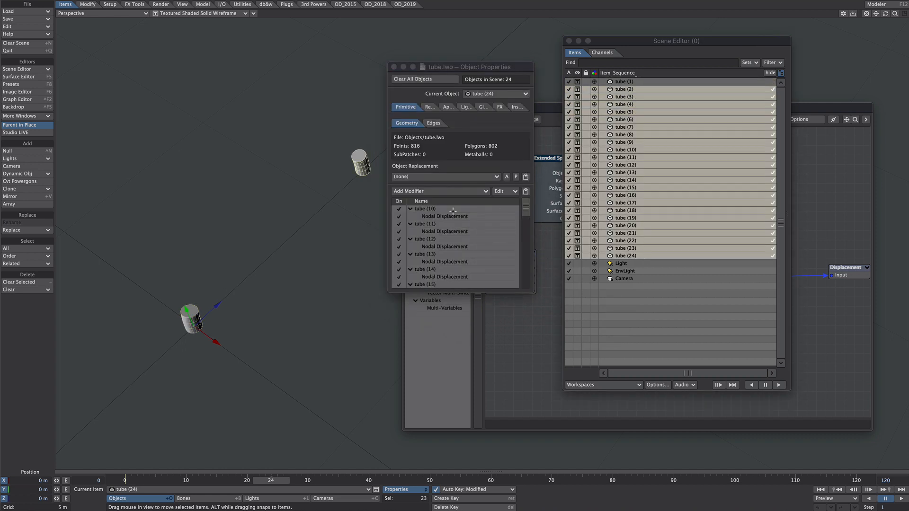
pyautogui.scroll(-3)
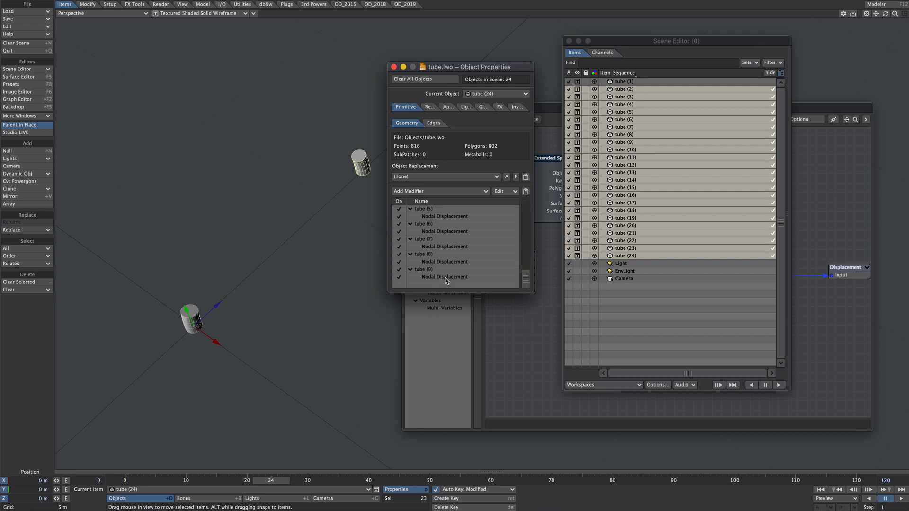
pyautogui.rightClick(443, 277)
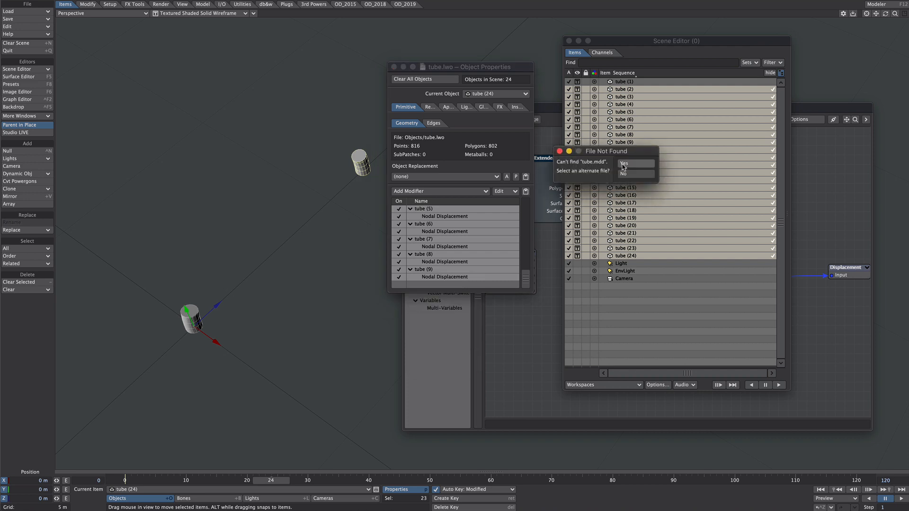
pyautogui.click(624, 163)
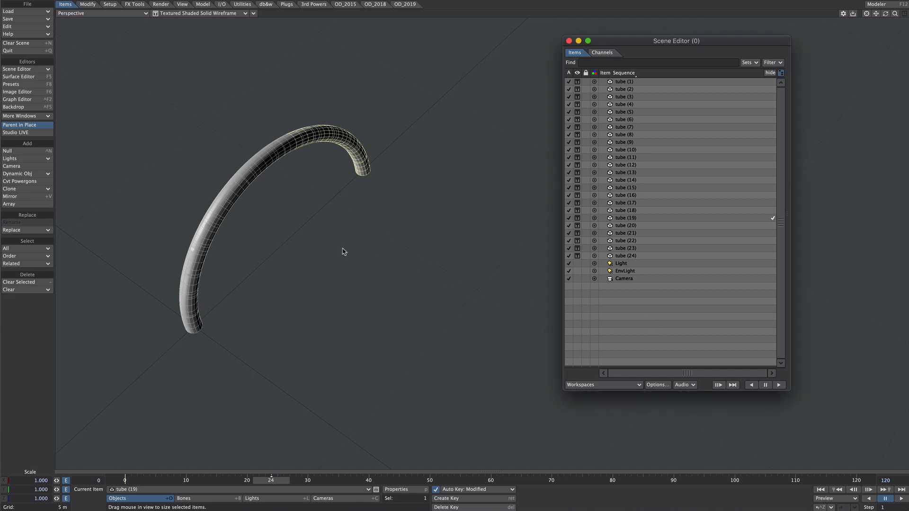
pyautogui.moveTo(568, 294)
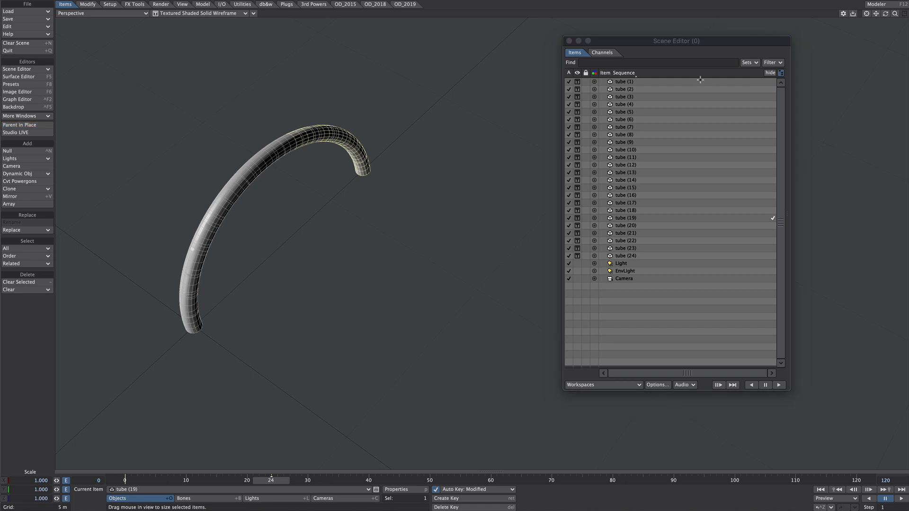
# Group the tubes under a TUBE null and key them at zero scale on frame 0, full scale on frame 1
pyautogui.click(625, 81)
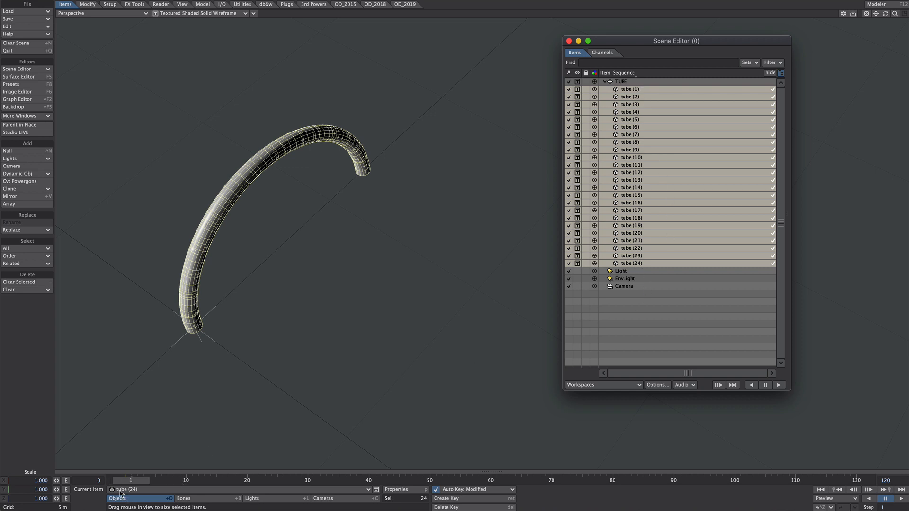
pyautogui.click(445, 498)
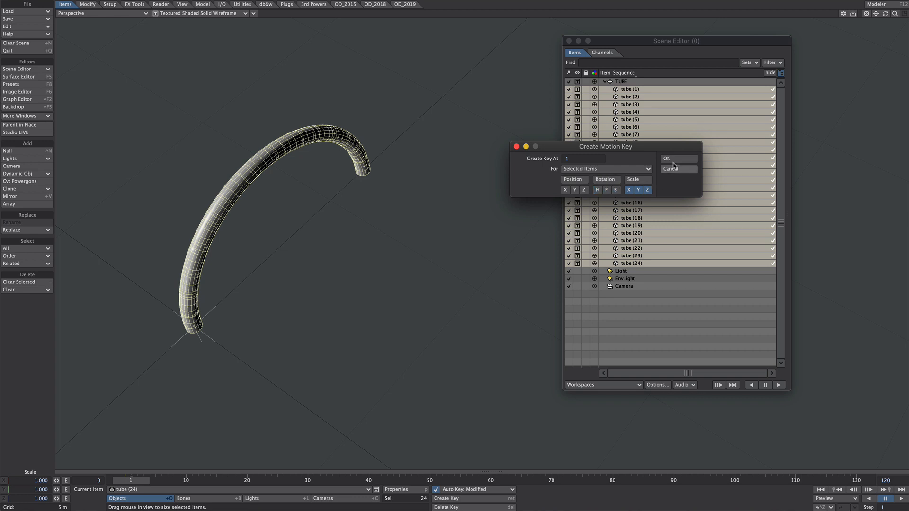
pyautogui.click(669, 169)
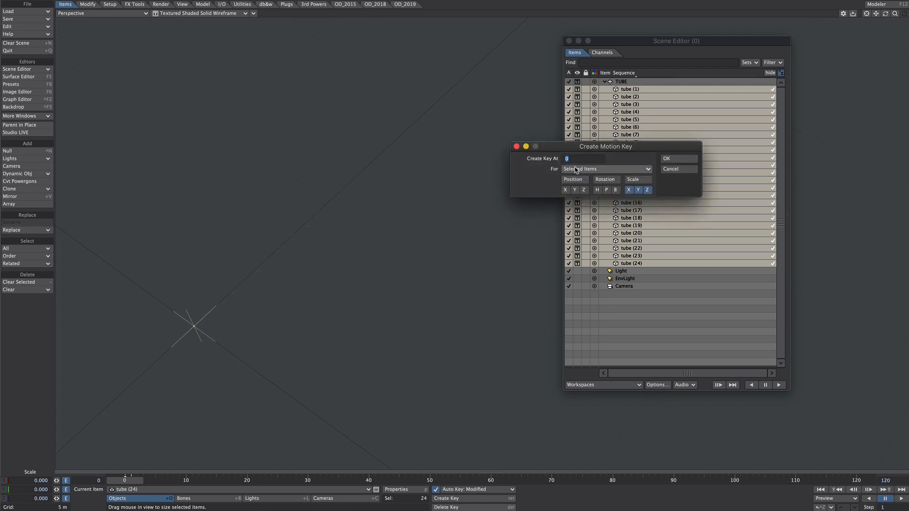
pyautogui.click(666, 159)
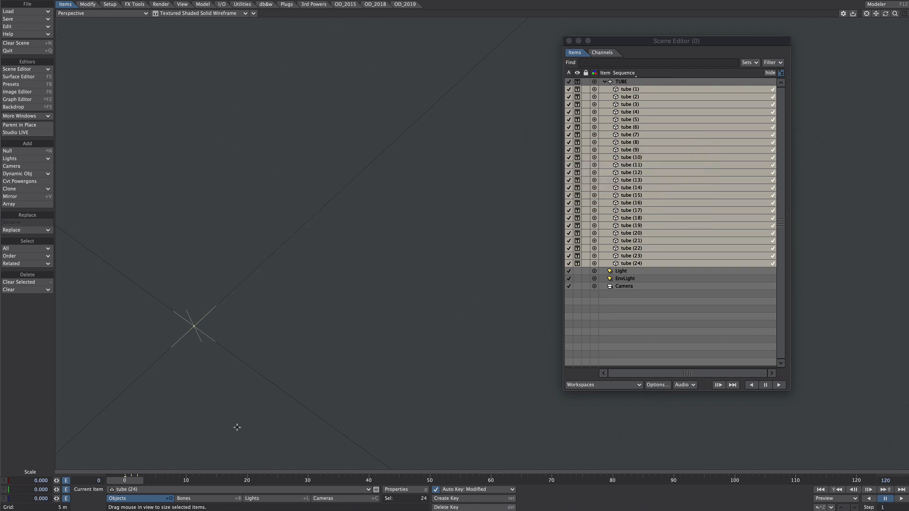
pyautogui.moveTo(231, 310)
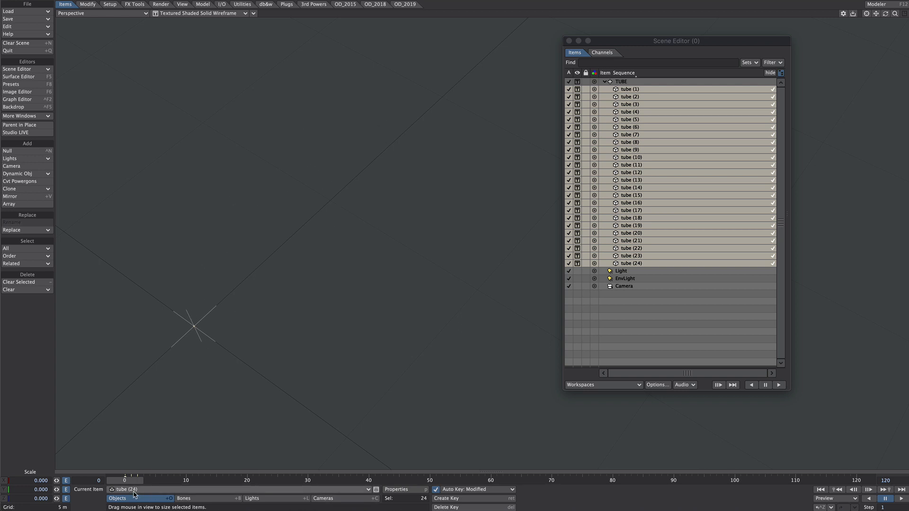
# Show the tubes' Scale channels in the Graph Editor for editing
pyautogui.click(445, 499)
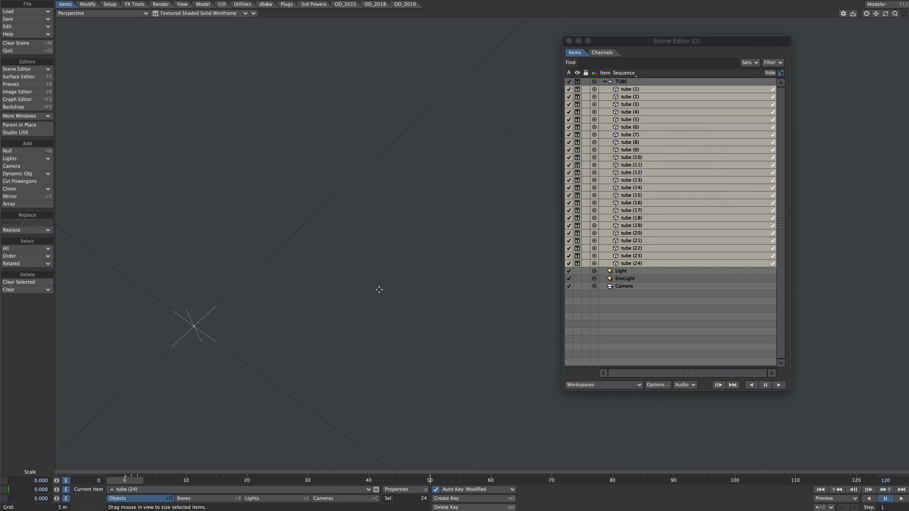
pyautogui.click(17, 100)
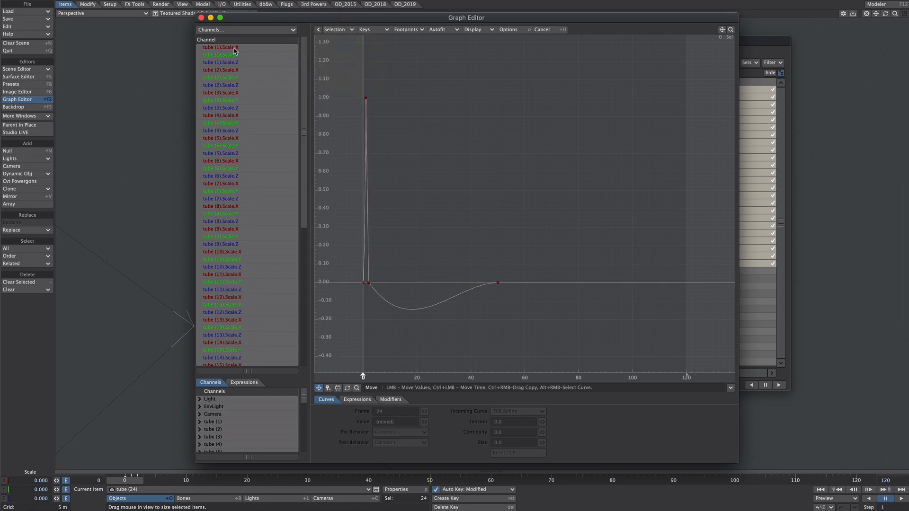
# Make the Scale keys Stepped and set Pre Behavior to Repeat on all tube scale curves
pyautogui.scroll(-3)
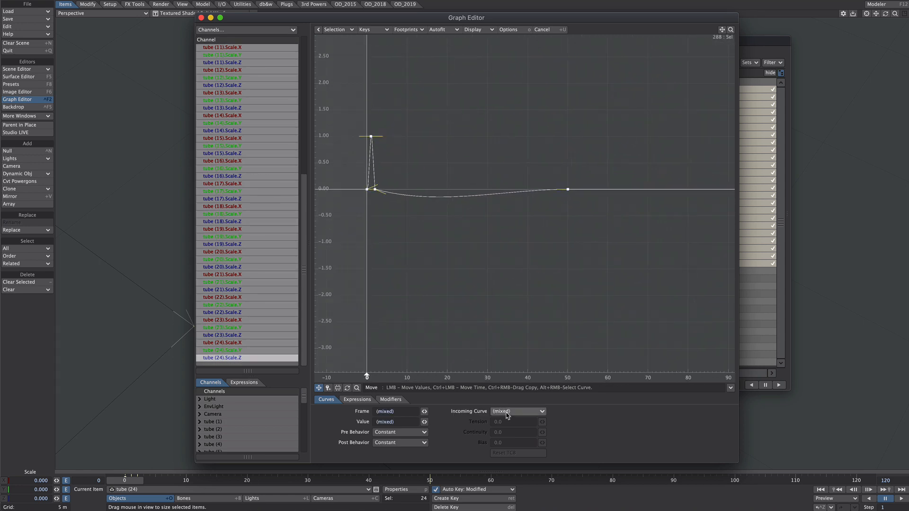
pyautogui.click(516, 411)
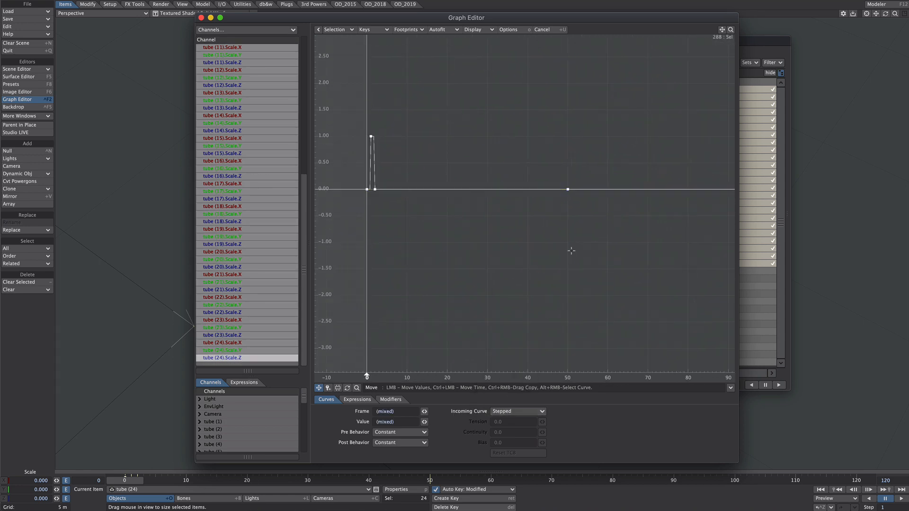
pyautogui.click(400, 432)
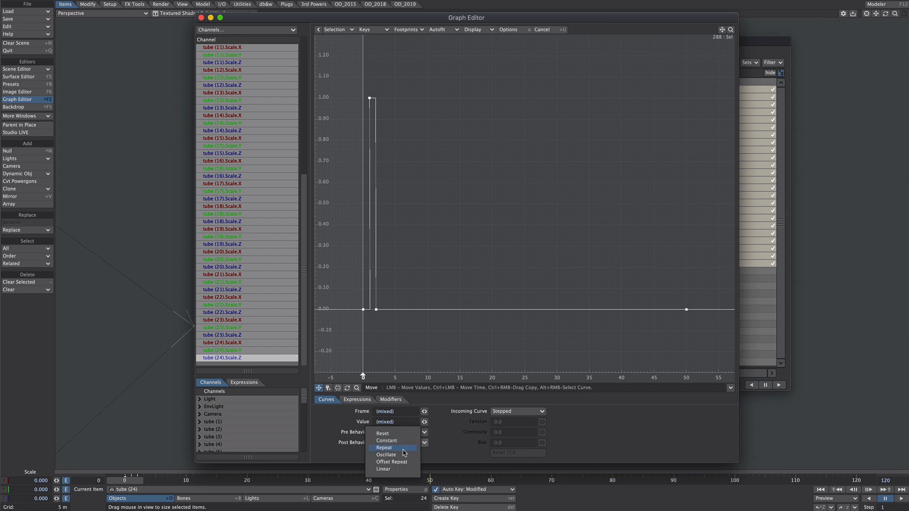
pyautogui.click(384, 448)
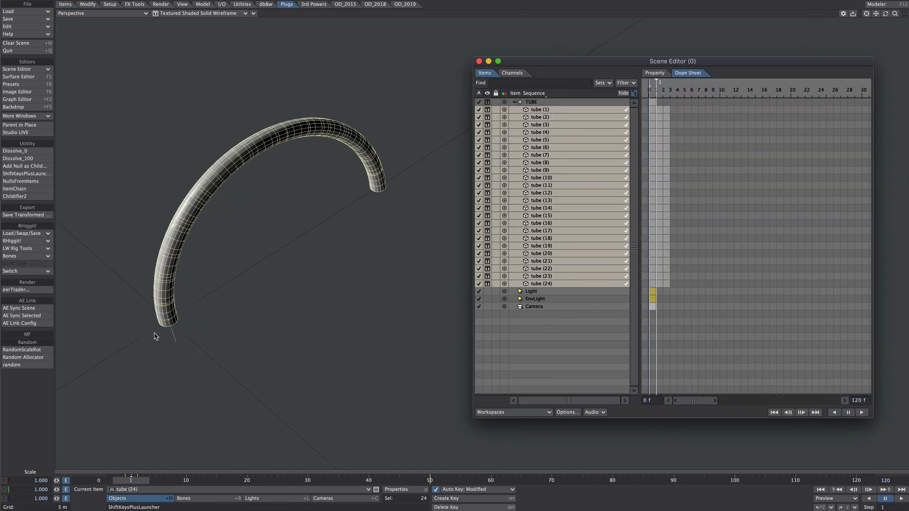
pyautogui.moveTo(429, 246)
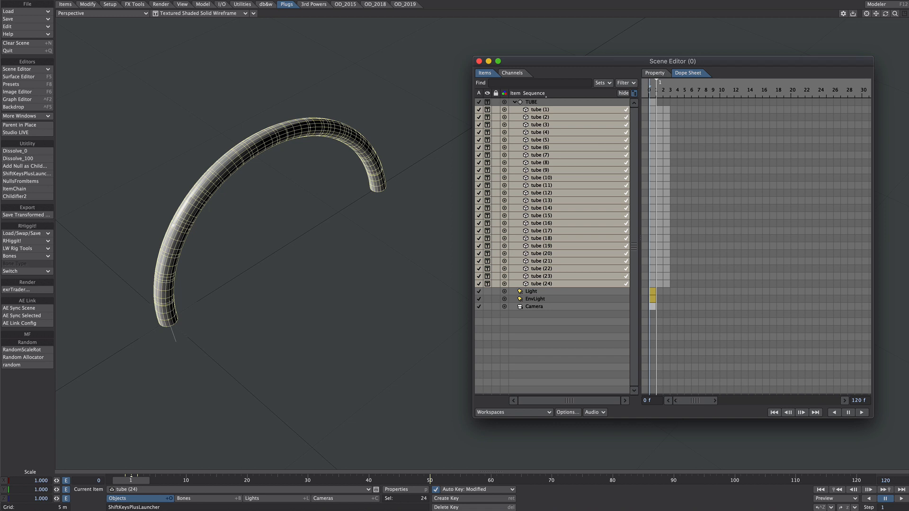
# Use ShiftKeys+ Stagger to offset the 24 tubes' scale keys one frame apart each
pyautogui.click(27, 173)
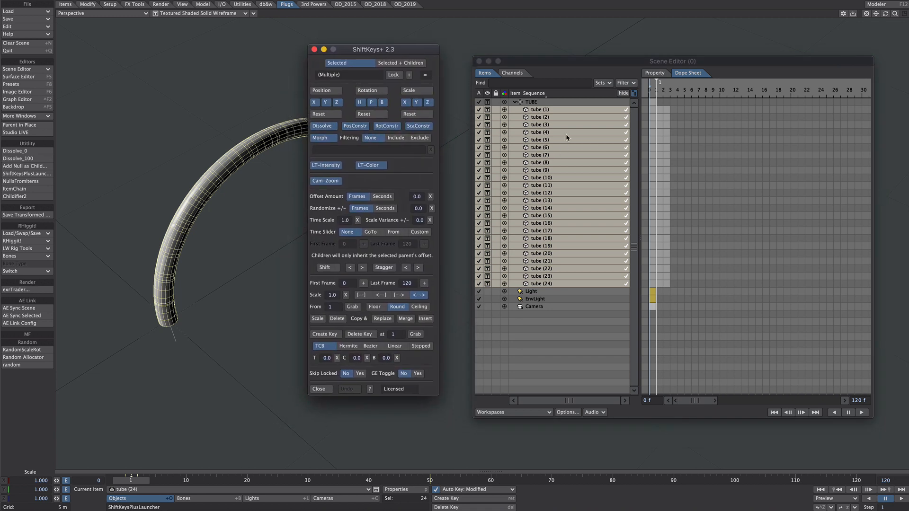
pyautogui.moveTo(524, 115)
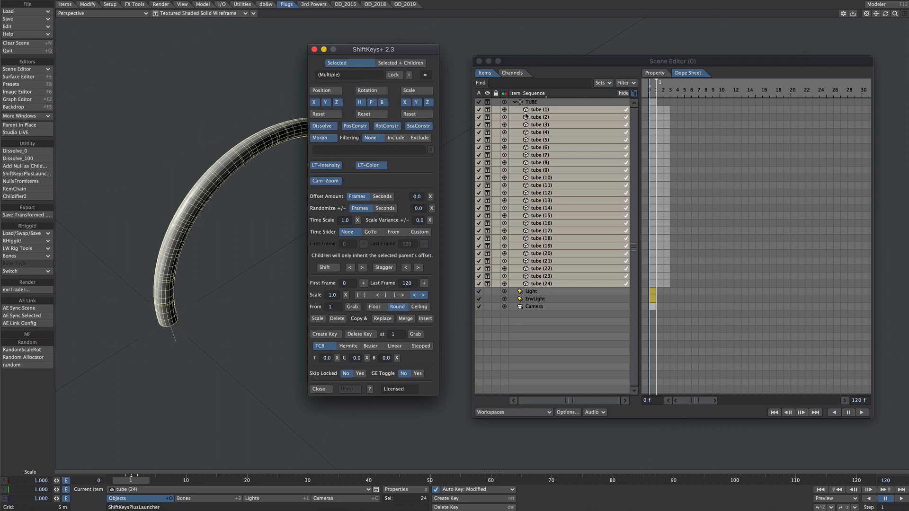
pyautogui.click(538, 110)
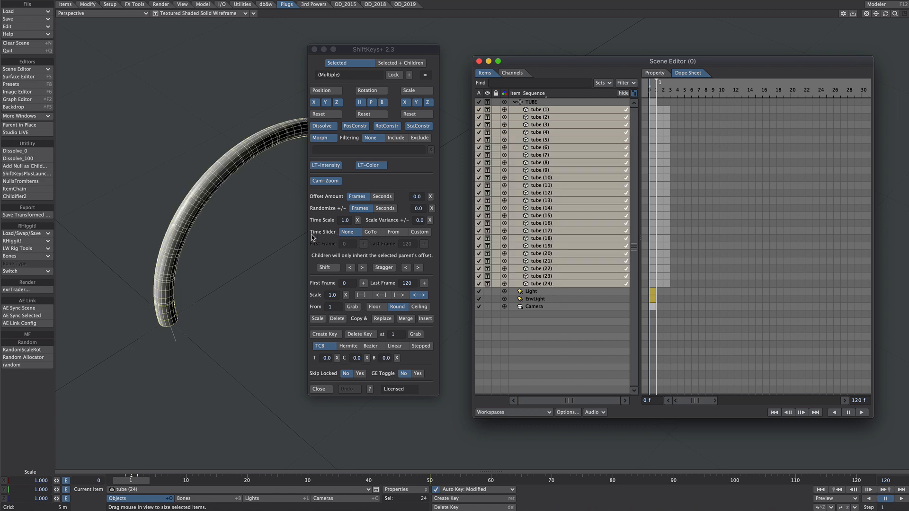
pyautogui.moveTo(388, 276)
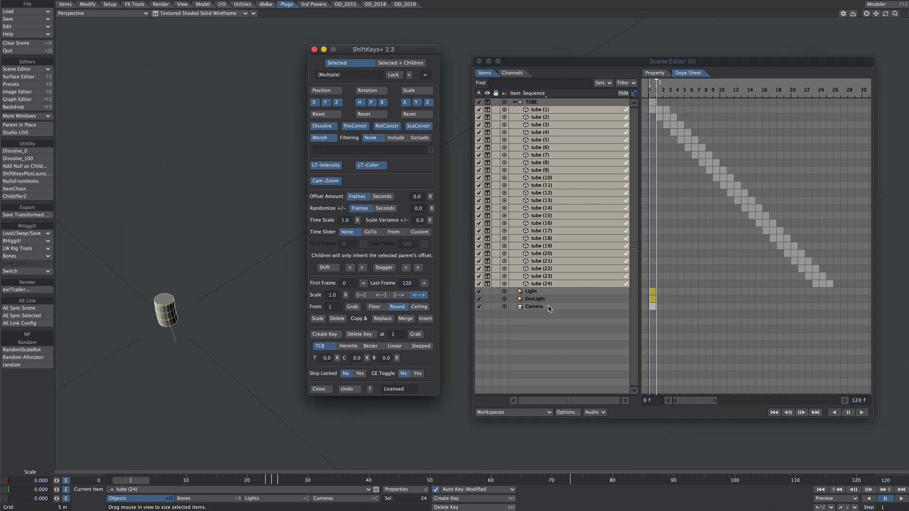
pyautogui.moveTo(826, 296)
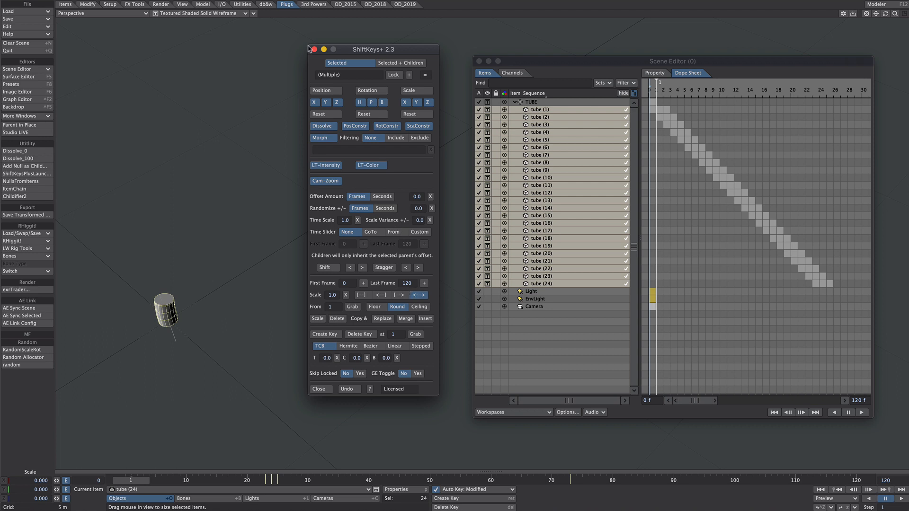
pyautogui.click(362, 267)
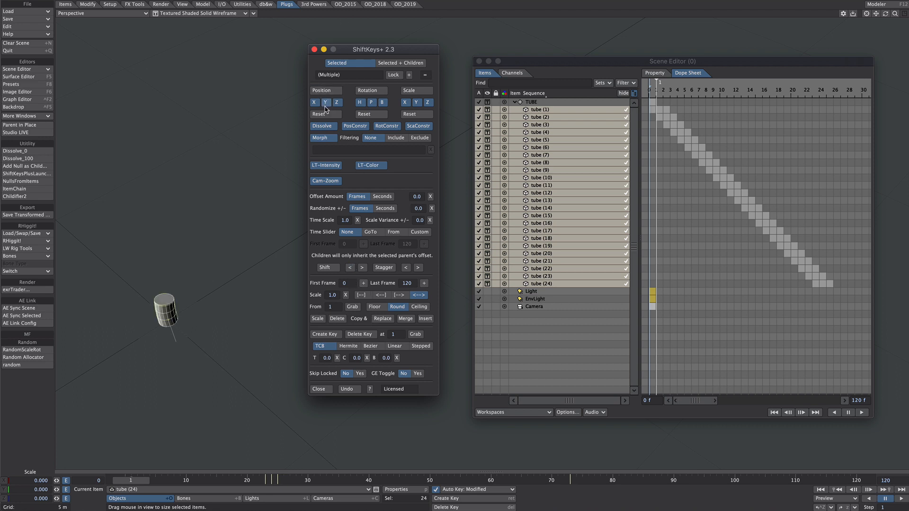
pyautogui.moveTo(318, 68)
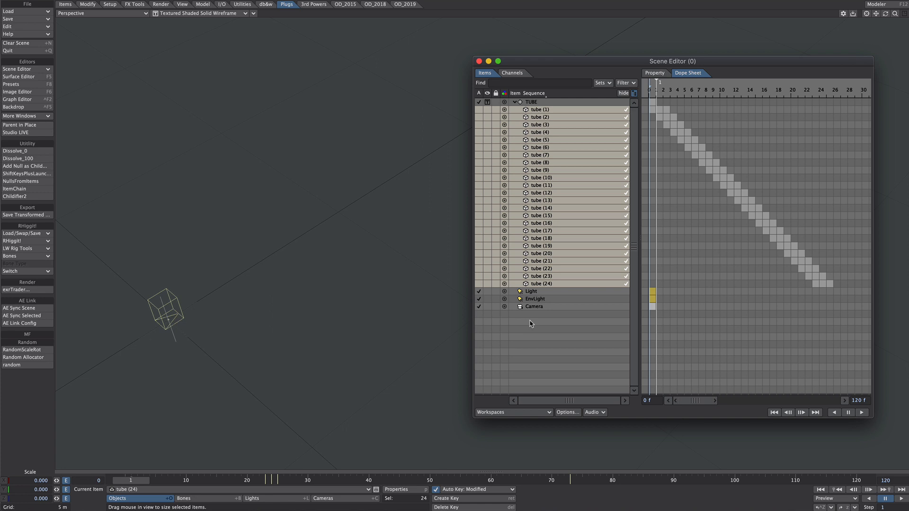
# Create an INSTANCES null with an Instance Generator instancing the TUBE group
pyautogui.click(26, 166)
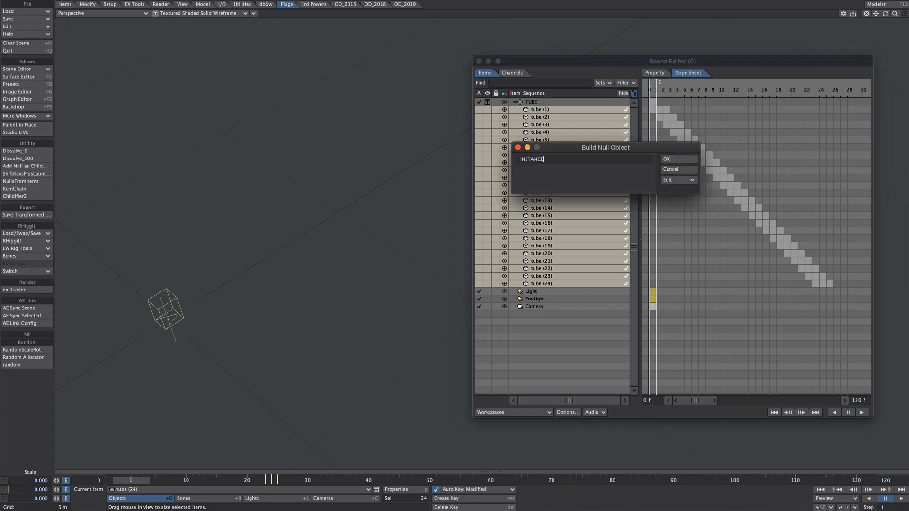
pyautogui.click(667, 159)
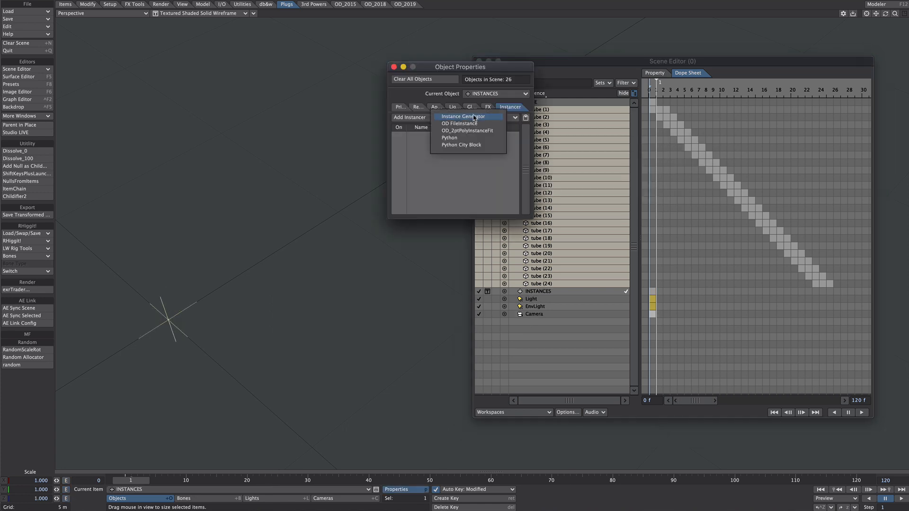
pyautogui.click(462, 116)
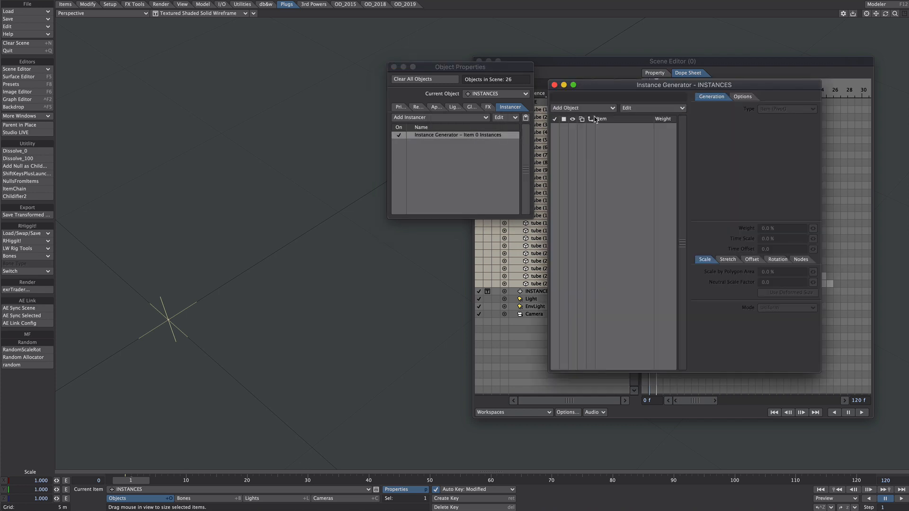
pyautogui.click(583, 107)
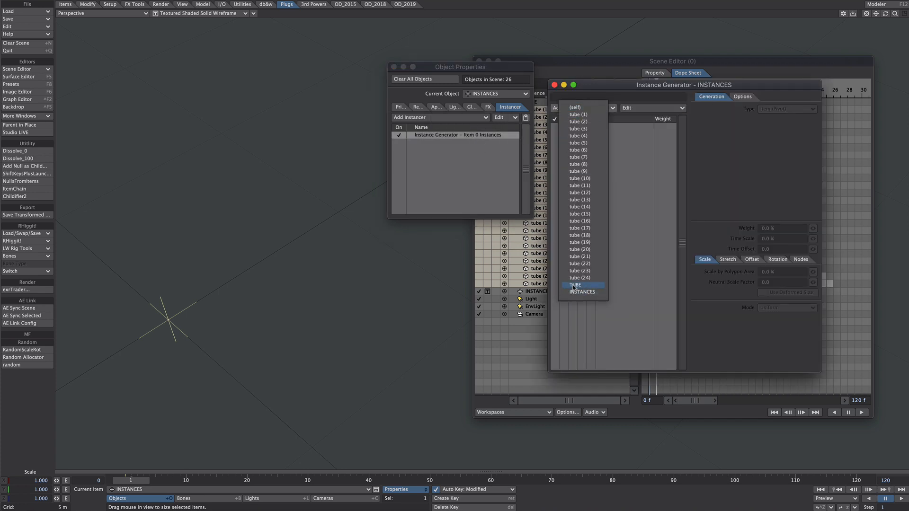
pyautogui.click(575, 285)
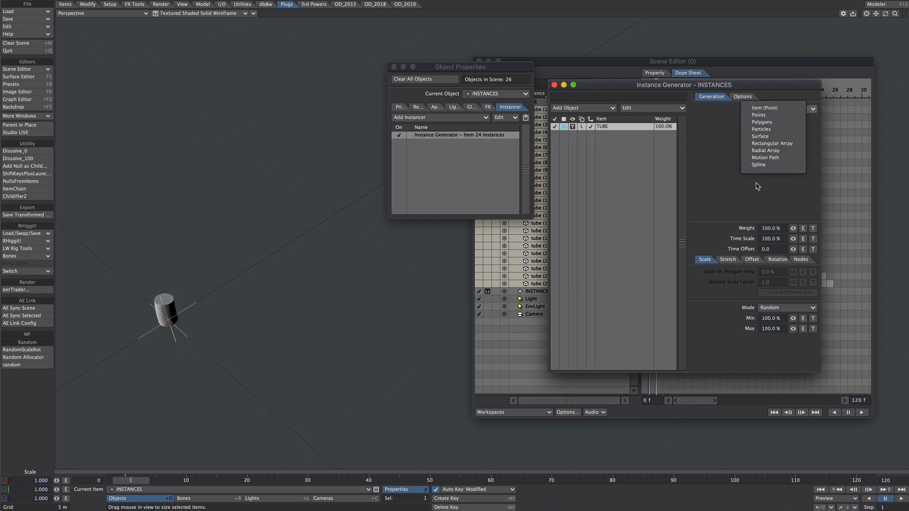
# Make the generator a Radial Array of 52 instances with Rim rotation alignment
pyautogui.click(771, 143)
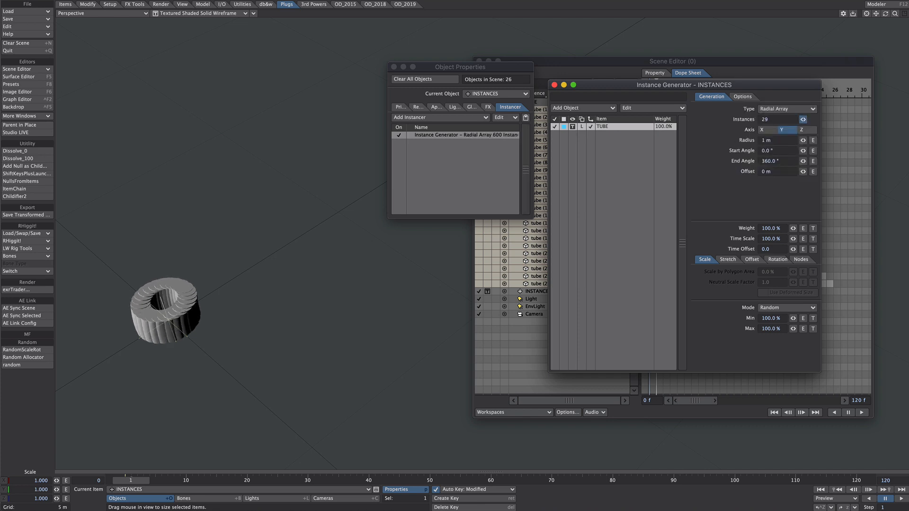
pyautogui.click(776, 259)
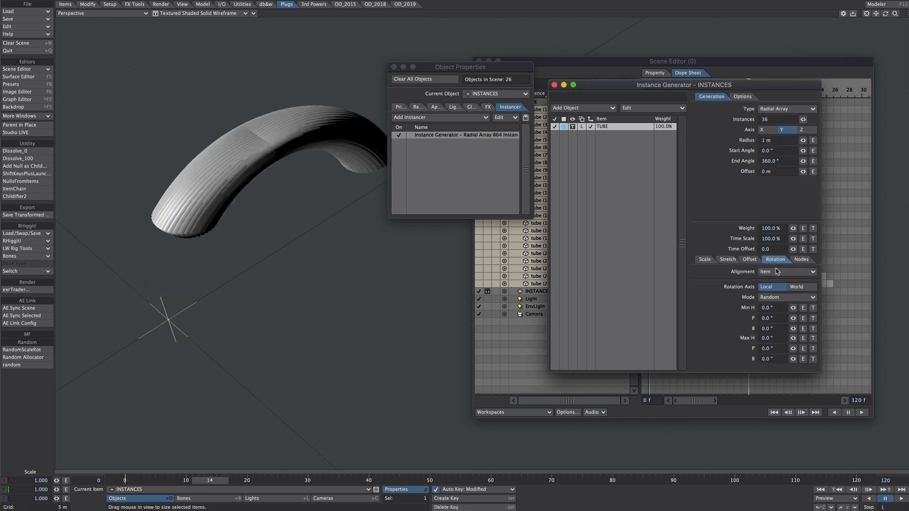
pyautogui.click(786, 272)
pyautogui.write('52')
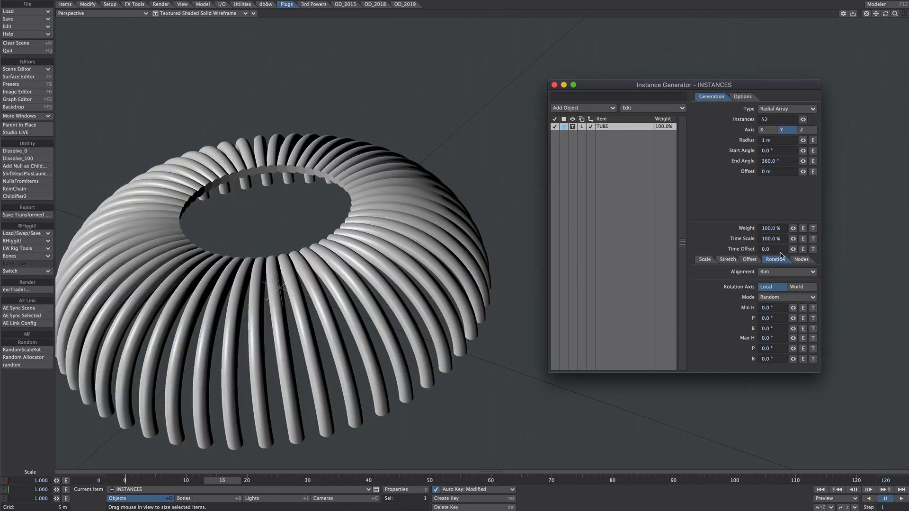
# Drive the instance Time Offset with a Procedural Texture layer and extend the scene to 250 frames
pyautogui.click(813, 249)
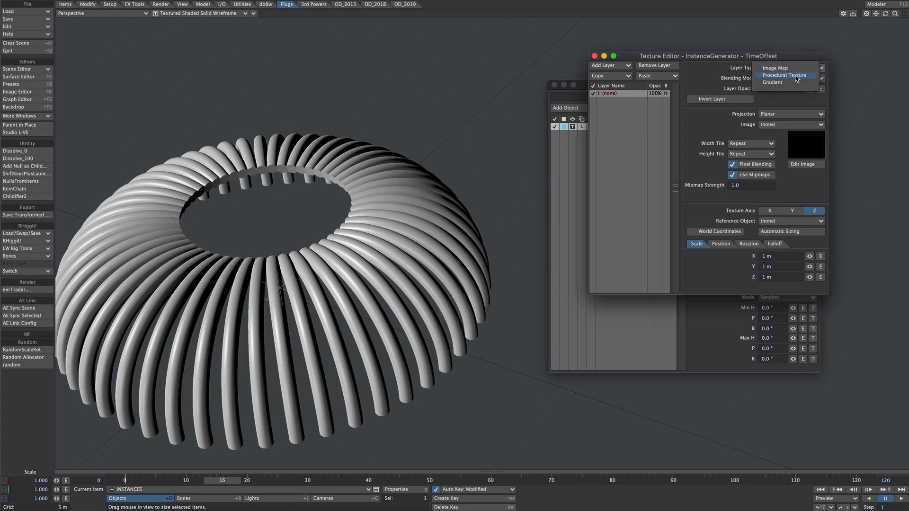
pyautogui.click(786, 75)
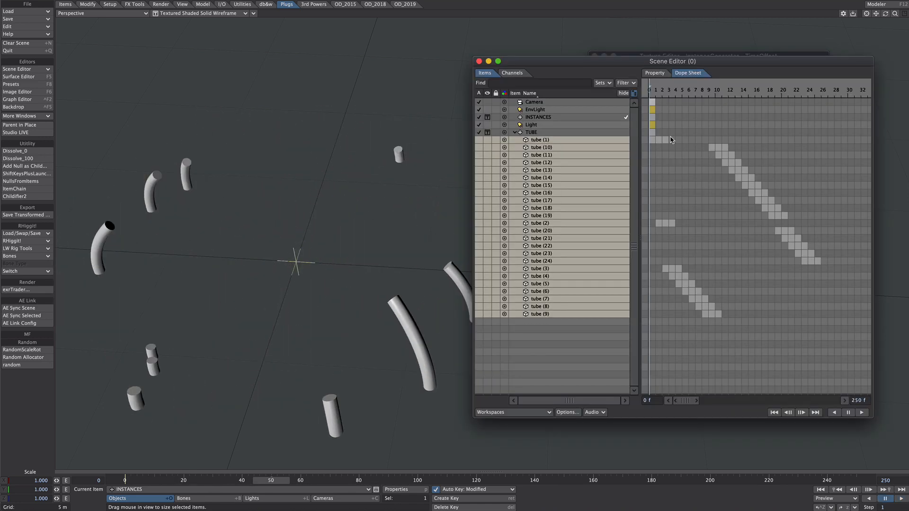
# Choose Turbulence at 200 mm scale and randomise instance size from 80% to 120%
pyautogui.click(530, 92)
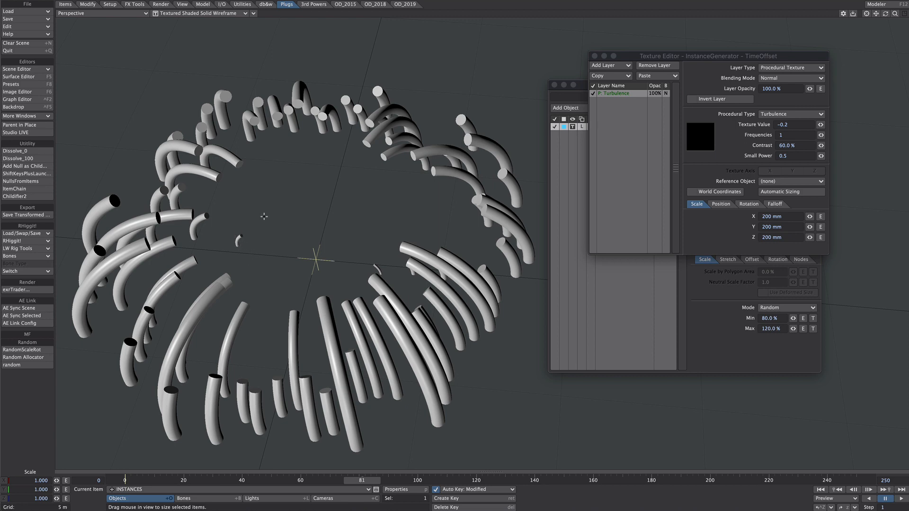
# Set Turbulence value -0.5 and position X -5 mm, Z -35 mm, then play the splash preview
pyautogui.click(720, 204)
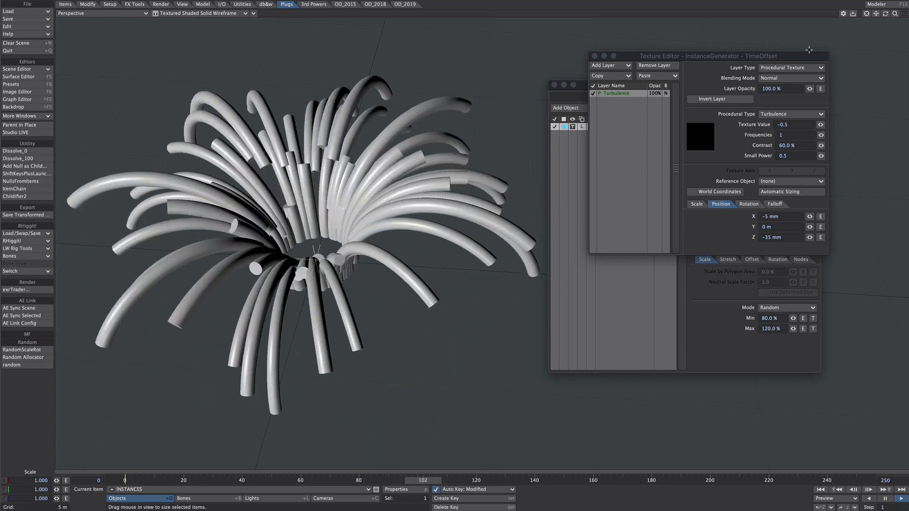
pyautogui.click(868, 490)
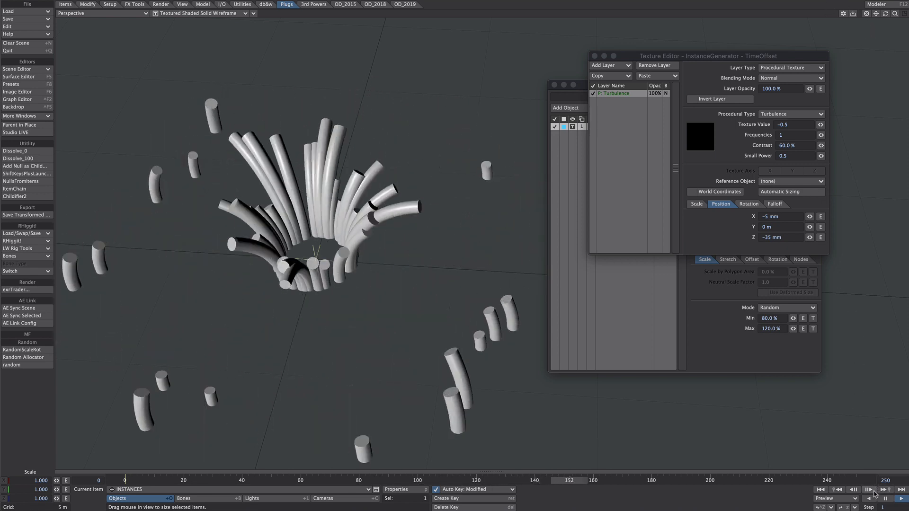